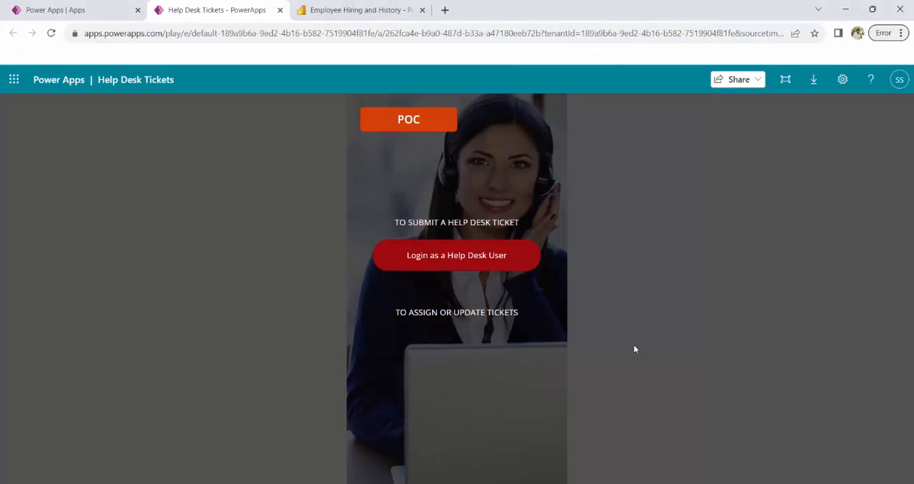
pyautogui.moveTo(417, 264)
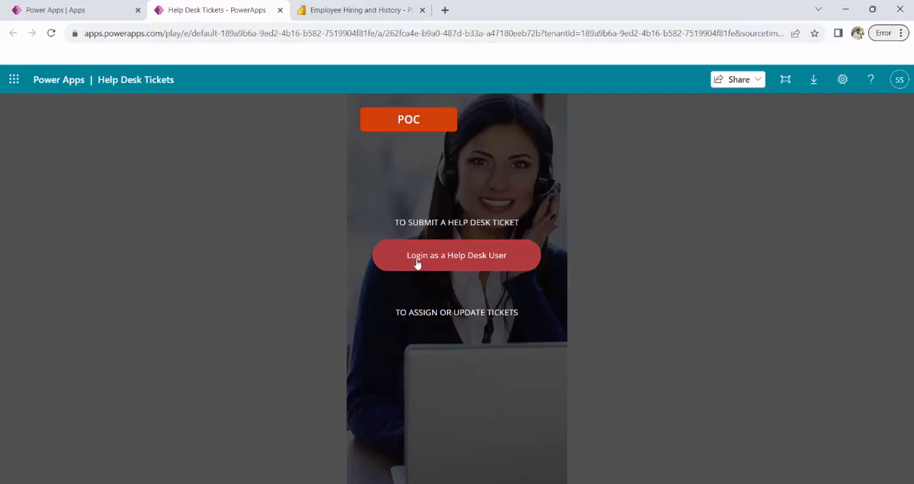
# - Try the Help Desk Tickets app: sign in, start a new ticket, then abandon it
pyautogui.click(456, 254)
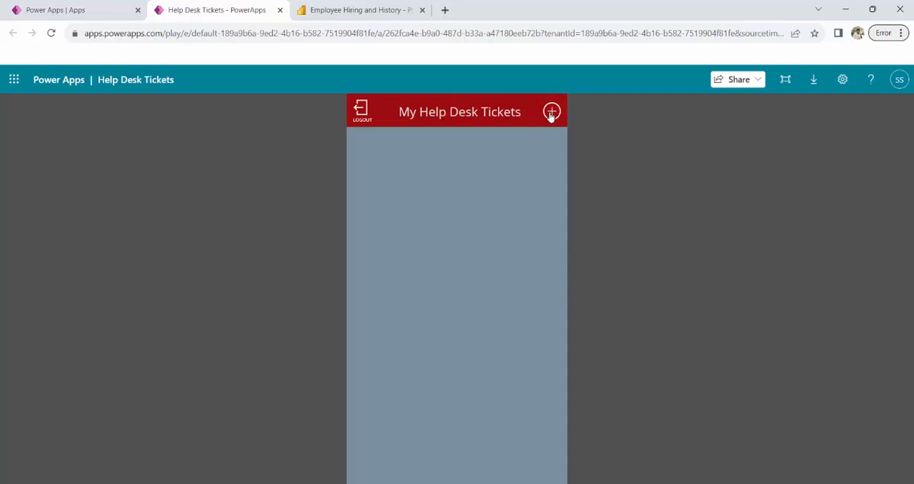
pyautogui.click(551, 111)
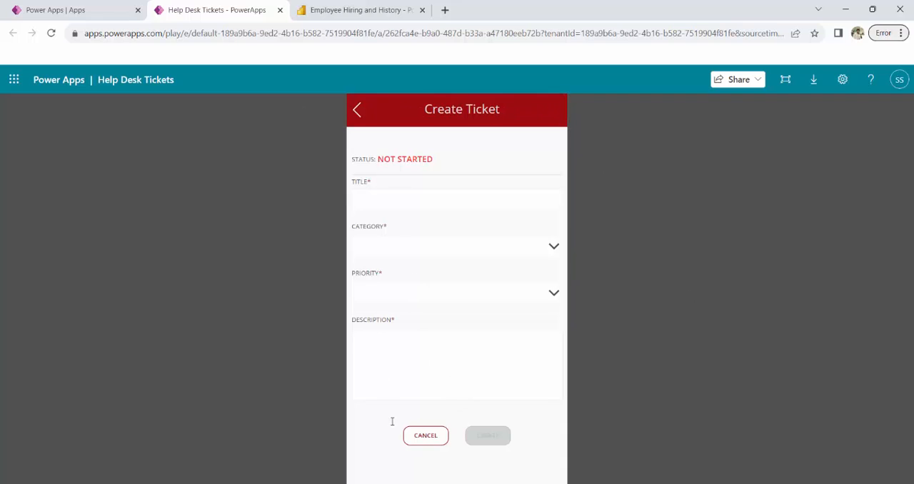
pyautogui.click(425, 435)
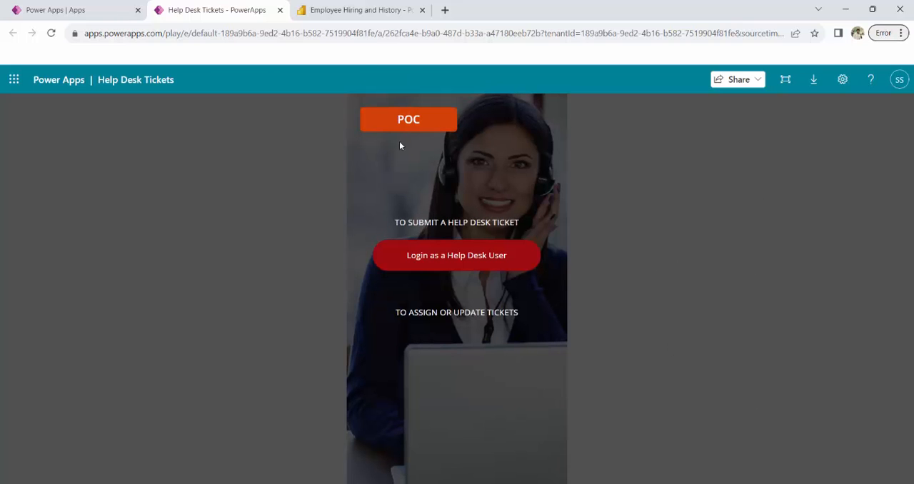
# - In the Employee Hiring and History report, show the Actives and Separations page
pyautogui.click(360, 10)
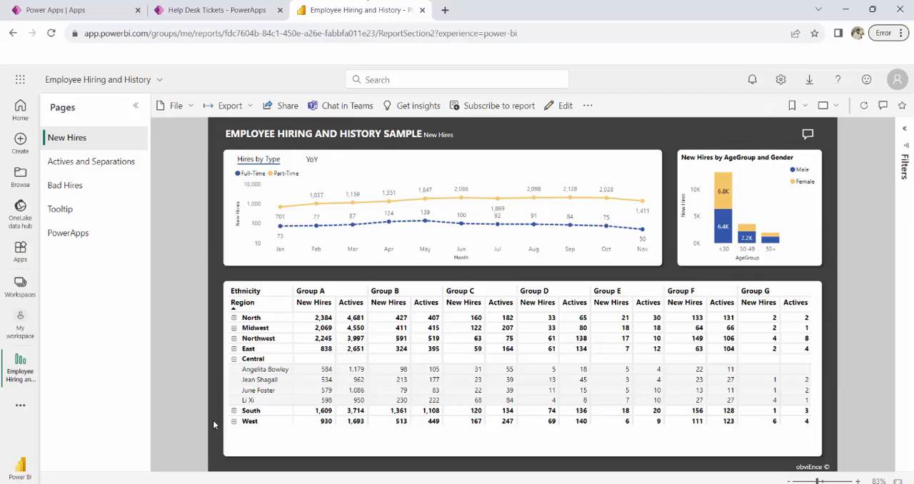
pyautogui.moveTo(780, 248)
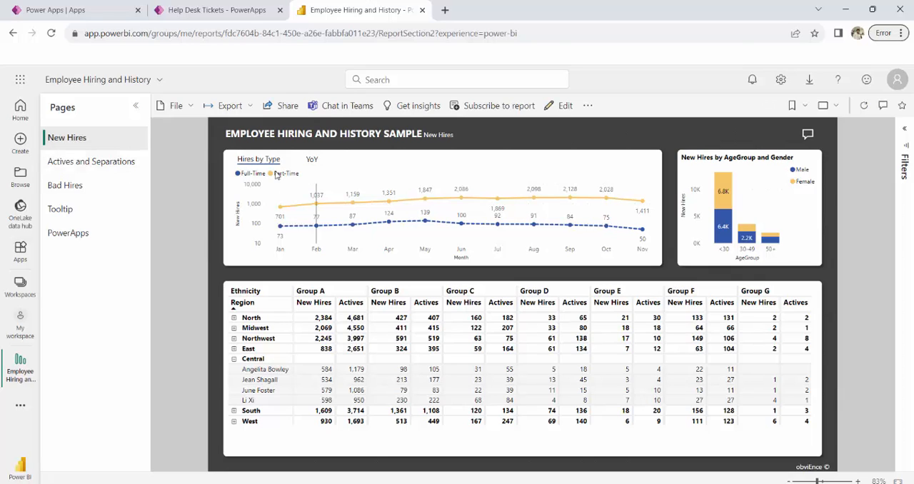
pyautogui.click(91, 160)
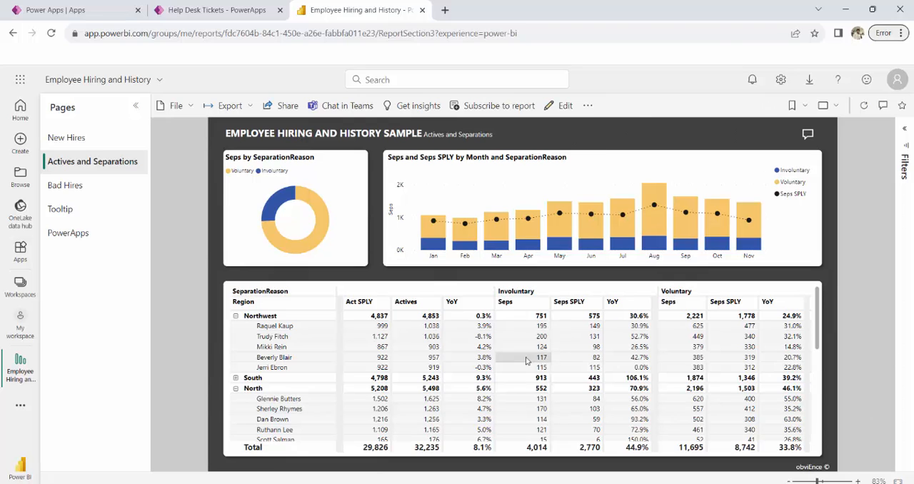
pyautogui.click(214, 8)
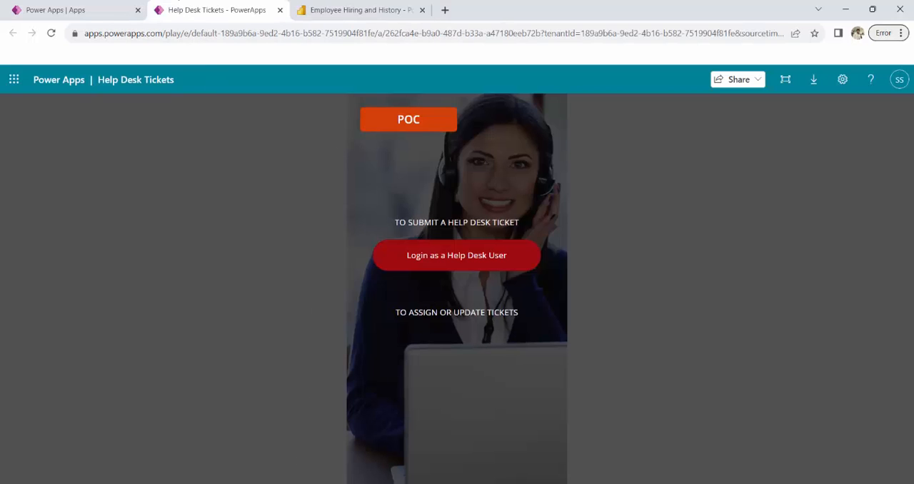
pyautogui.click(359, 10)
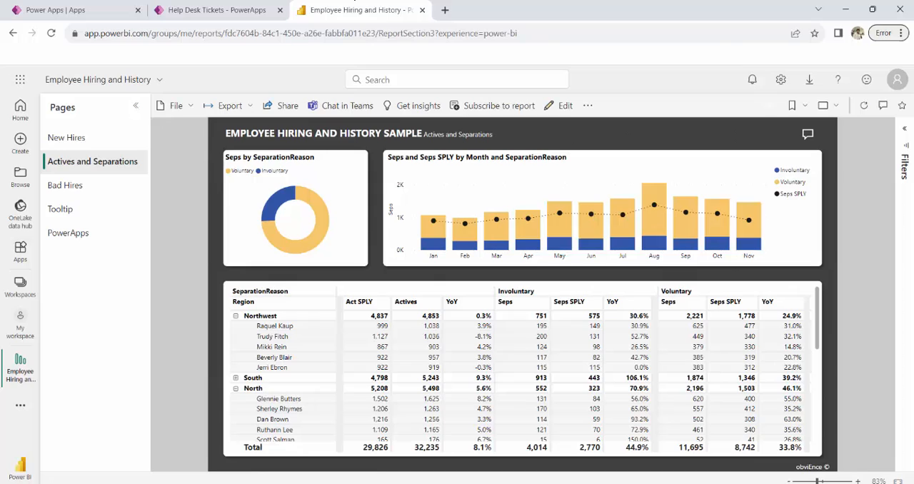
pyautogui.moveTo(725, 174)
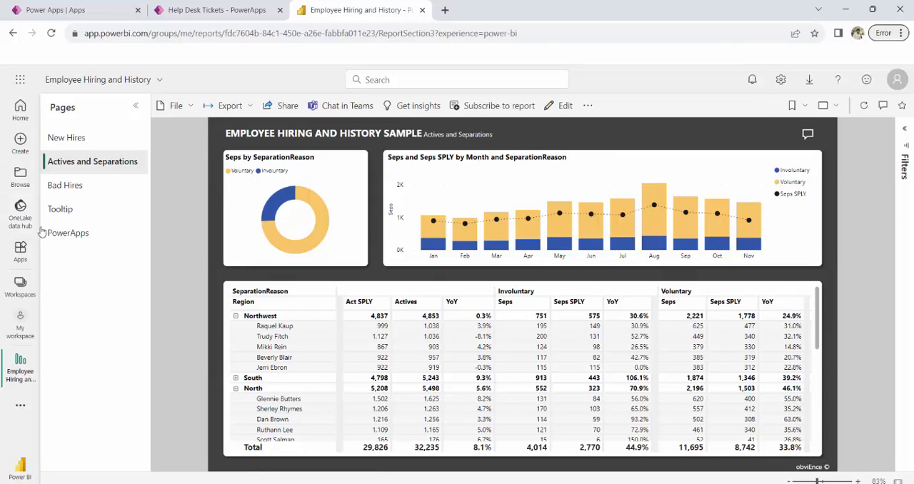
# - Show the PowerApps page and try the embedded app's login, new-ticket form and back
pyautogui.click(68, 233)
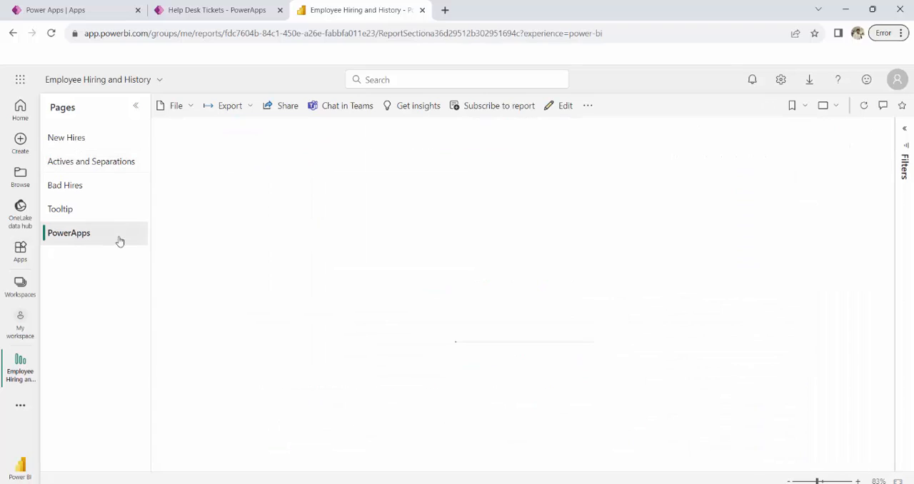
pyautogui.click(69, 233)
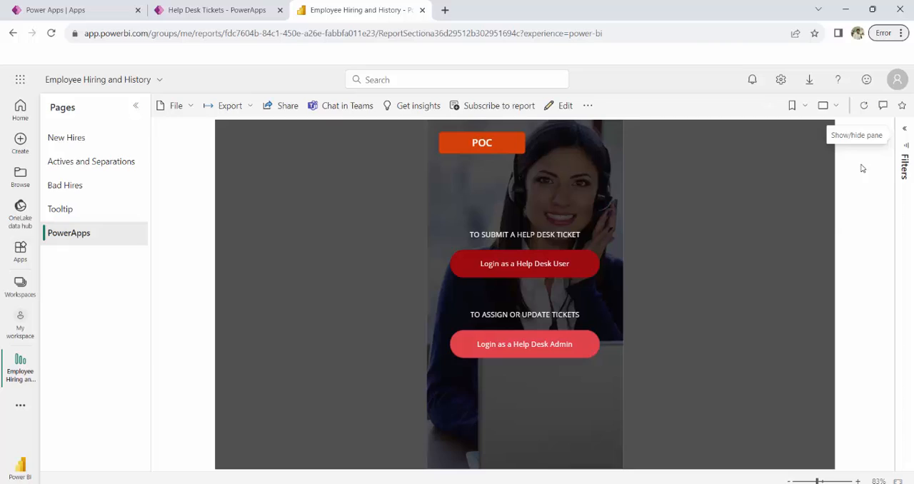
pyautogui.moveTo(411, 287)
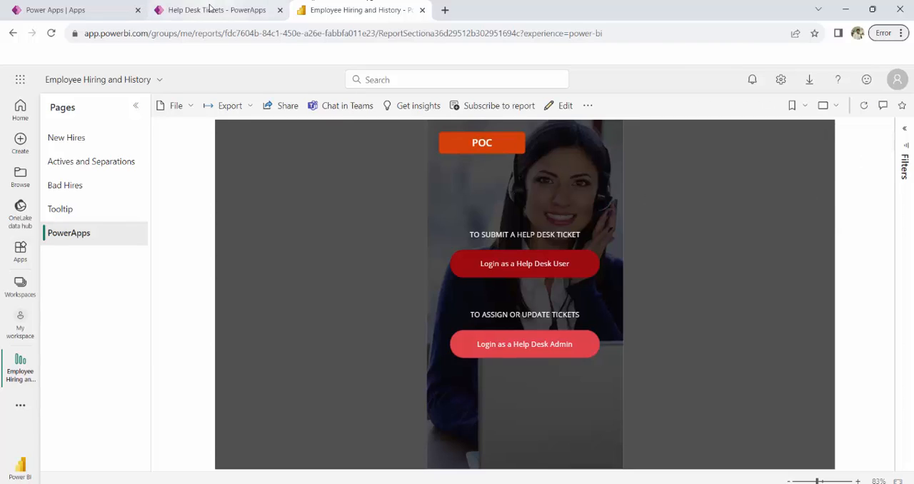
pyautogui.click(524, 263)
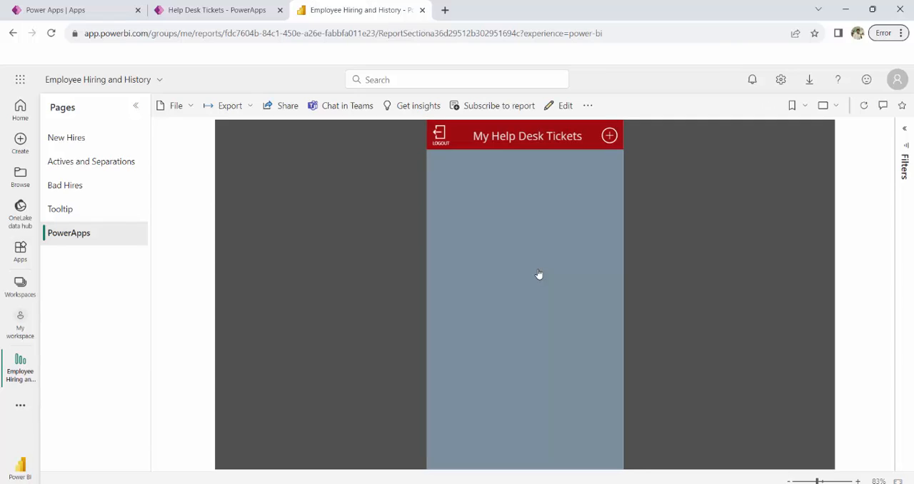
pyautogui.click(608, 136)
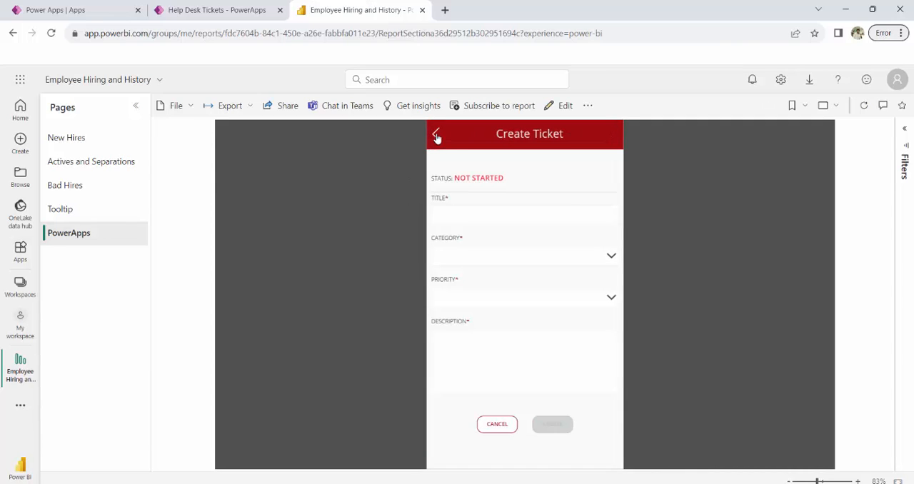
pyautogui.click(436, 135)
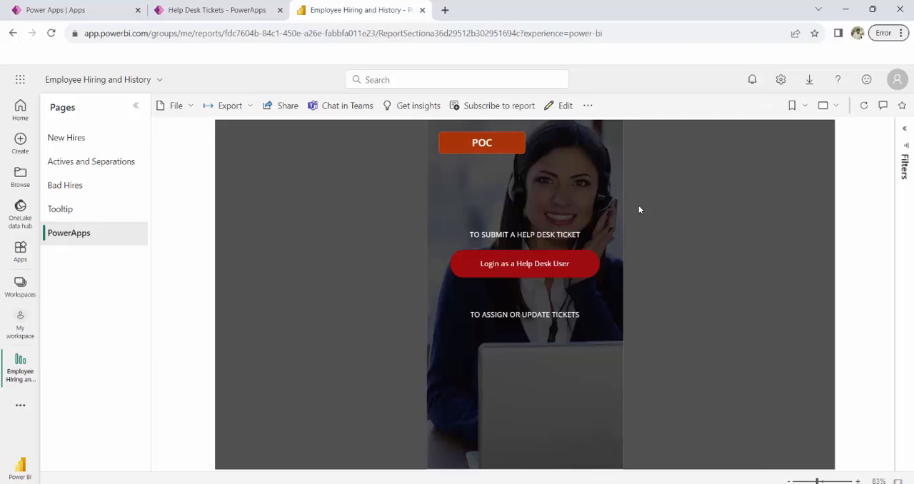
pyautogui.moveTo(827, 288)
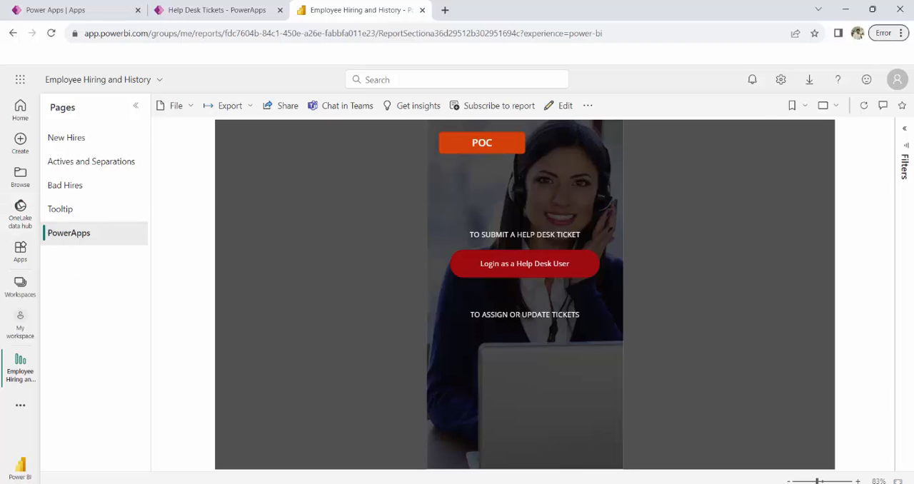
pyautogui.moveTo(264, 351)
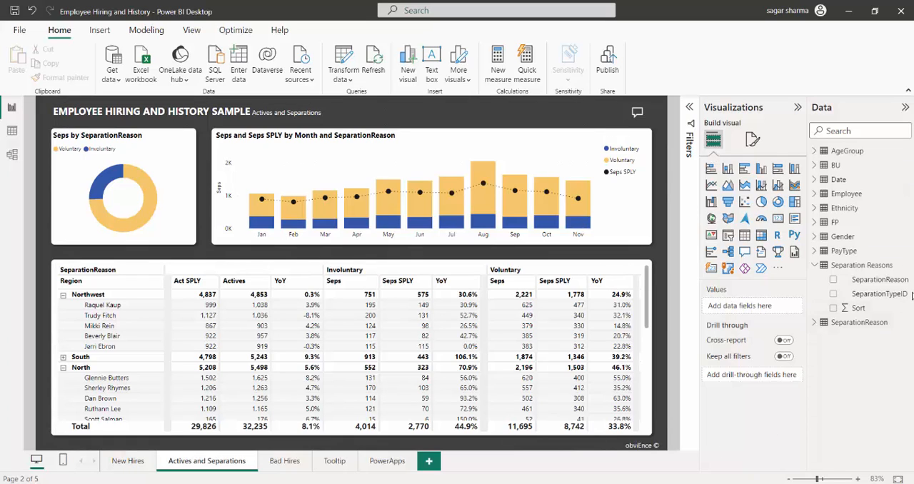
pyautogui.moveTo(428, 459)
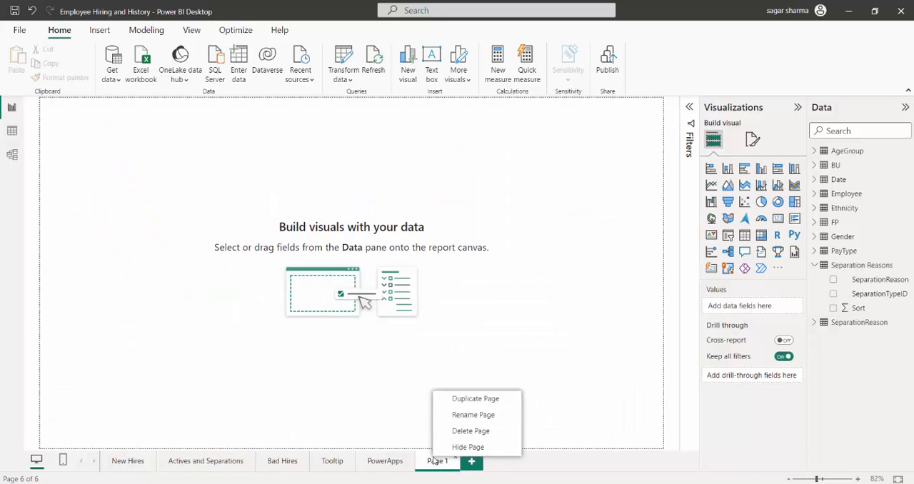
pyautogui.moveTo(473, 414)
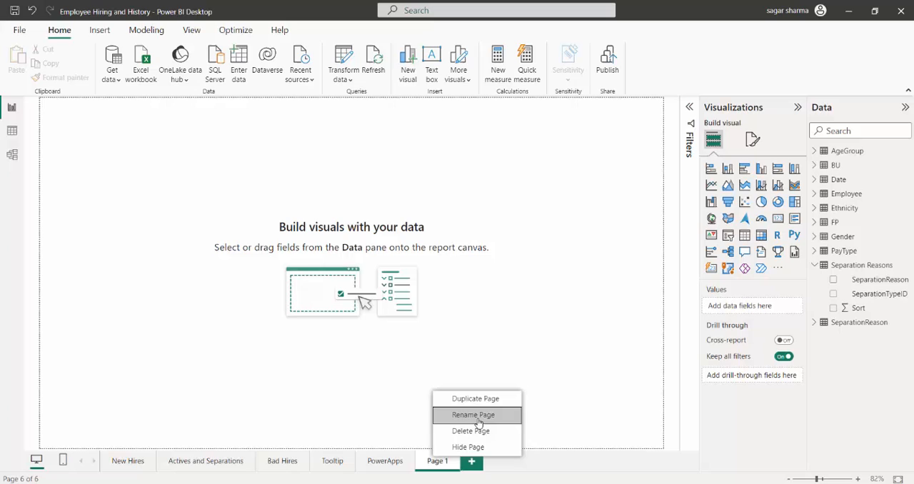
# - Rename the newly added sixth page to IntegrationDemo
pyautogui.click(472, 414)
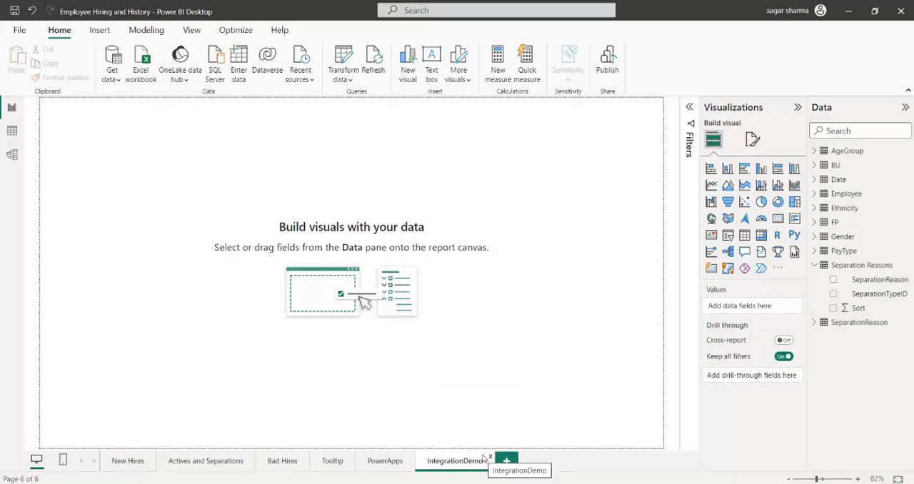
pyautogui.moveTo(519, 217)
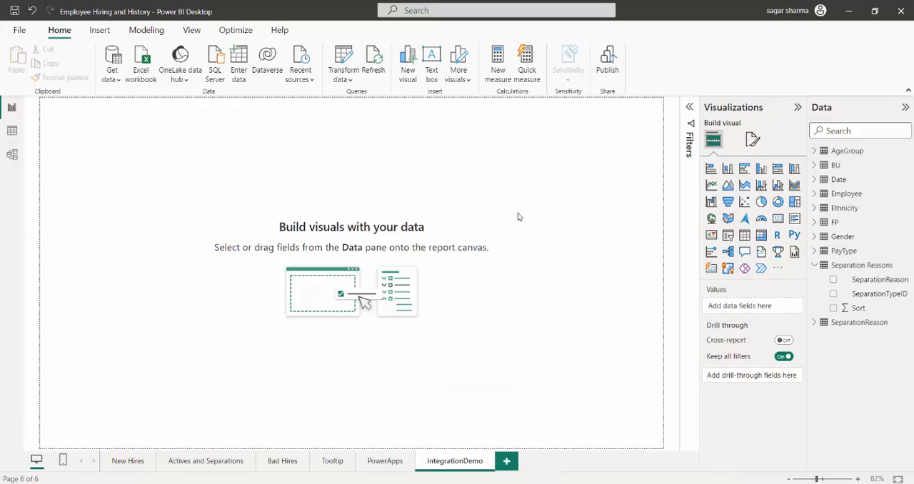
pyautogui.moveTo(482, 234)
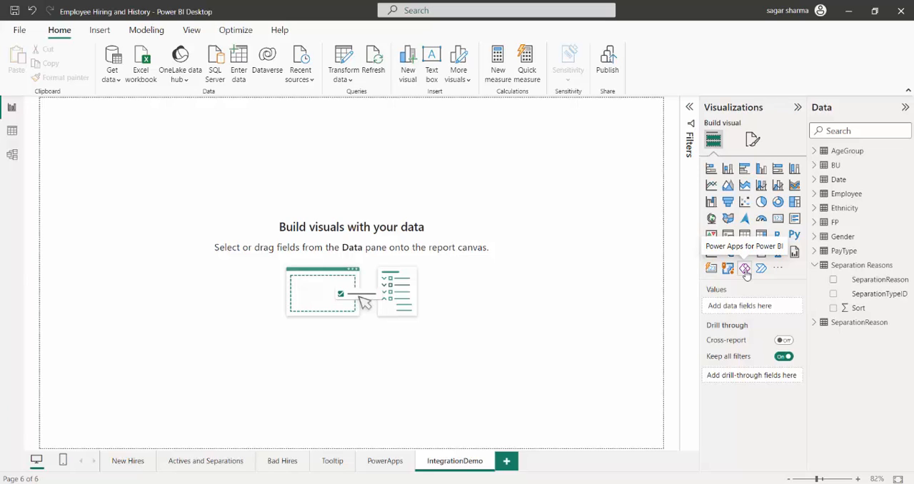
pyautogui.moveTo(760, 268)
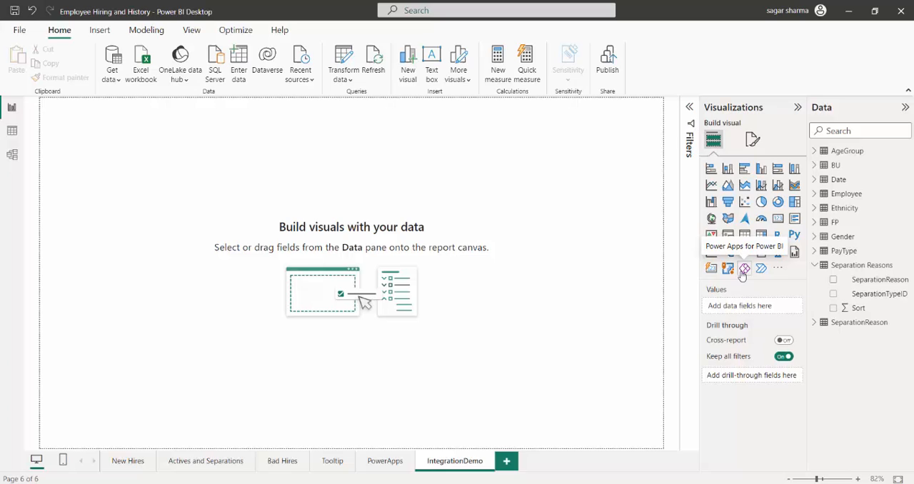
# - Insert a Power Apps visual onto the IntegrationDemo page
pyautogui.click(744, 268)
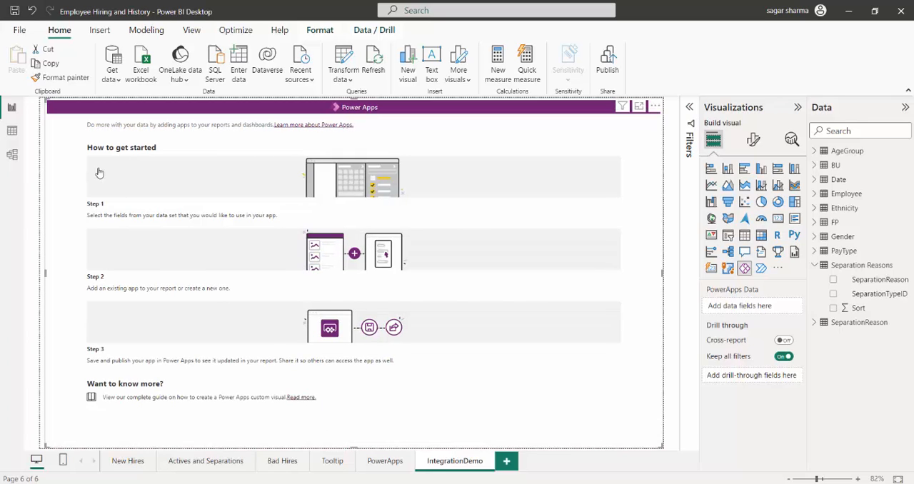
pyautogui.moveTo(203, 180)
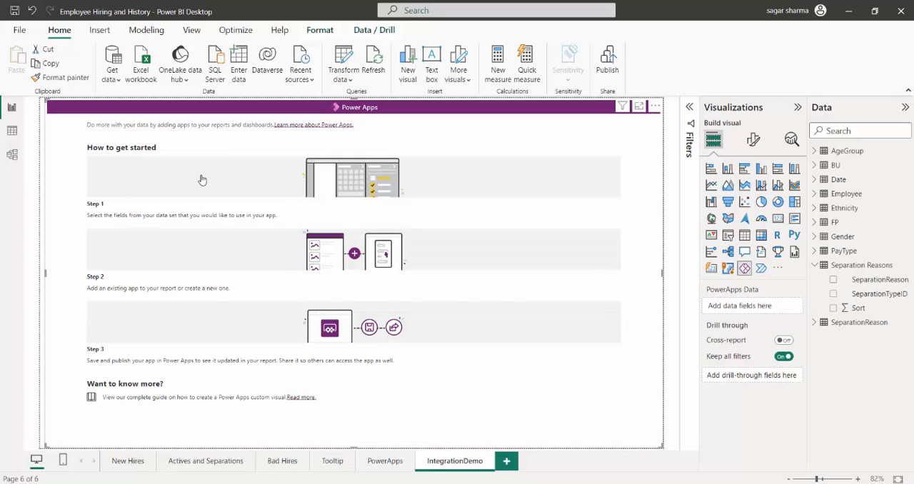
pyautogui.moveTo(111, 232)
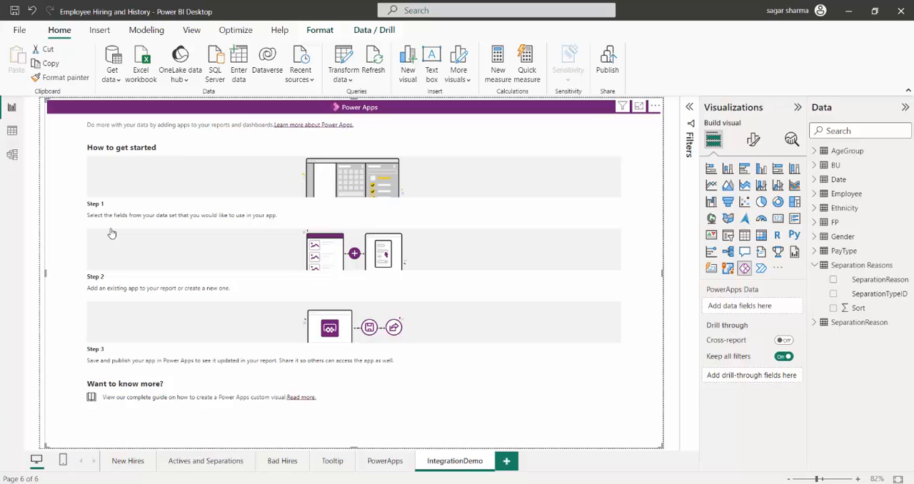
pyautogui.moveTo(570, 285)
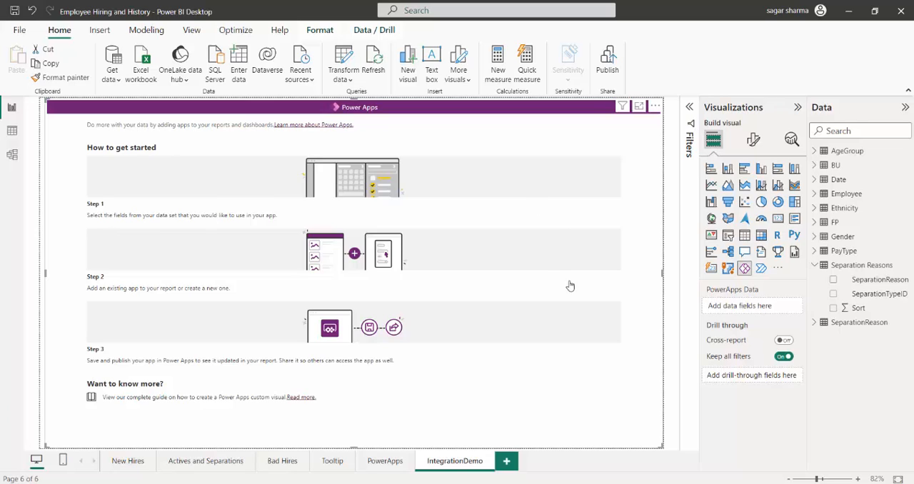
pyautogui.moveTo(744, 268)
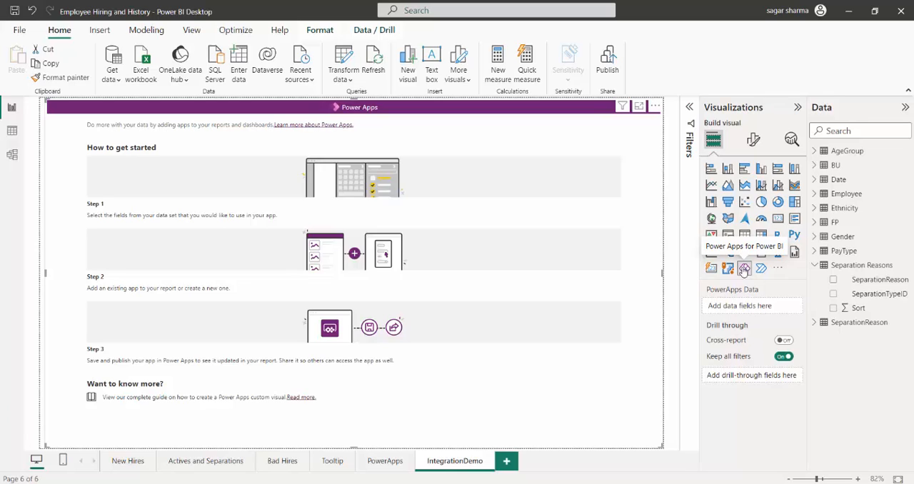
pyautogui.moveTo(725, 318)
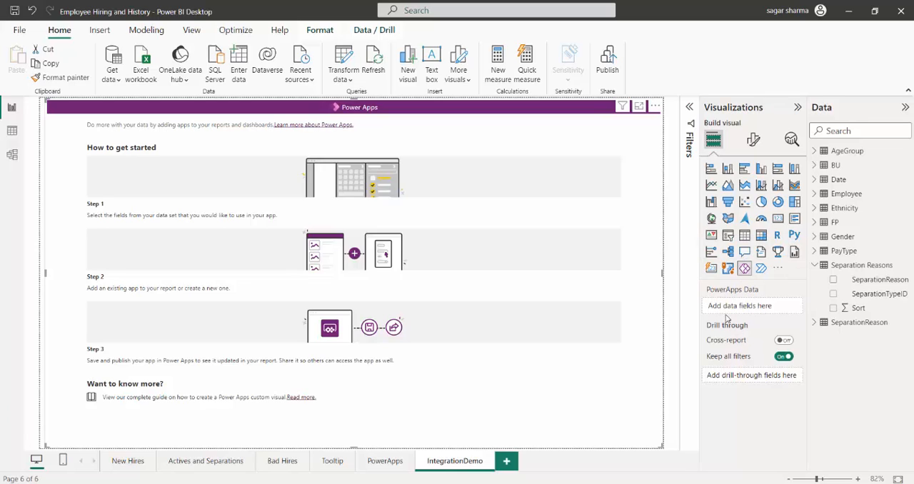
pyautogui.moveTo(763, 310)
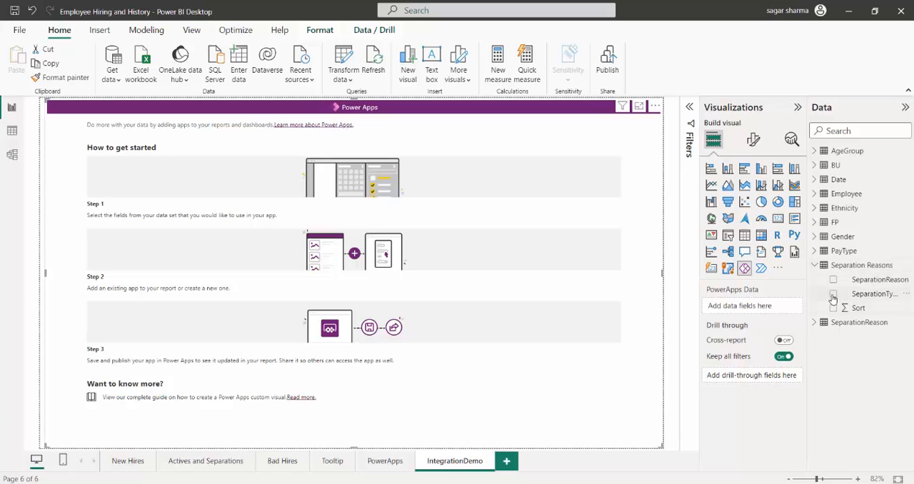
# - Add SeparationTypeID and SeparationReason to the Power Apps visual's data
pyautogui.click(833, 294)
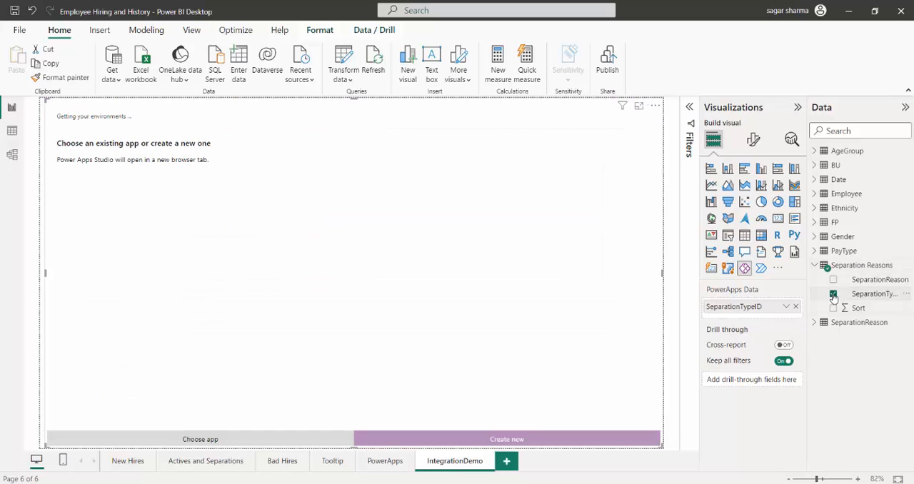
pyautogui.click(834, 294)
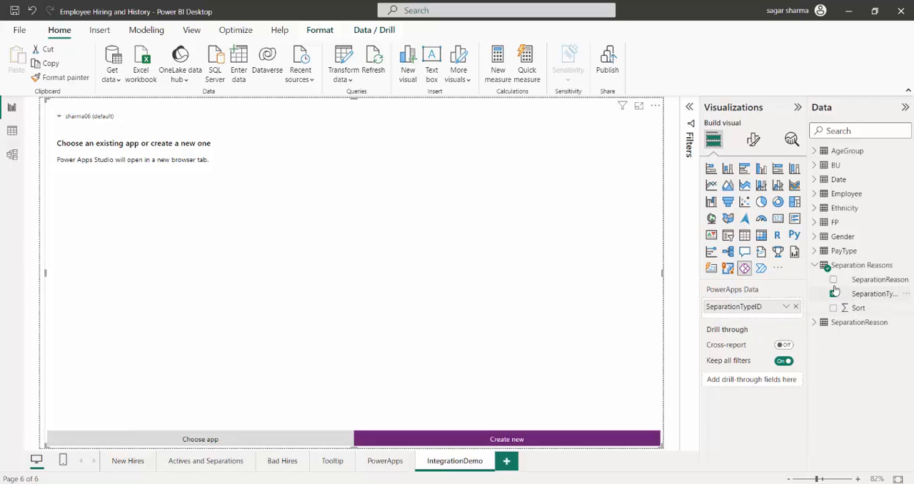
pyautogui.click(833, 280)
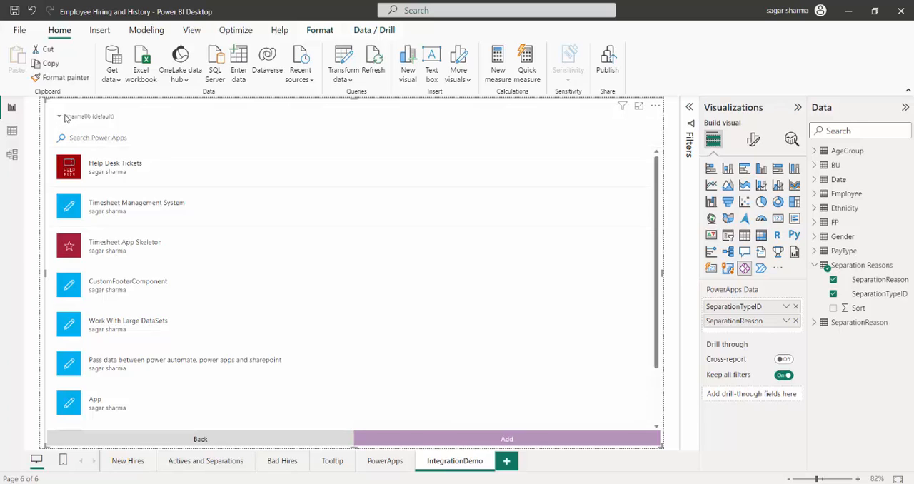
# - Embed the Help Desk Tickets app in the visual, skipping the Power Apps Studio save
pyautogui.click(88, 117)
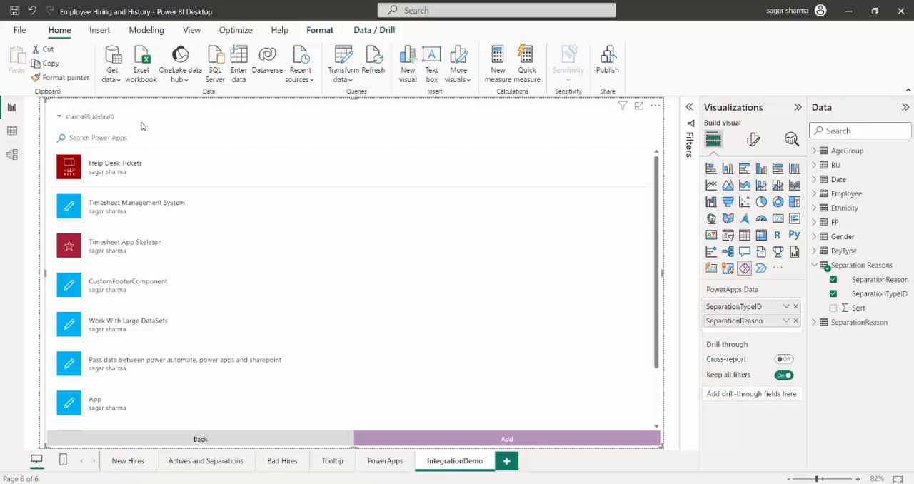
pyautogui.moveTo(83, 117)
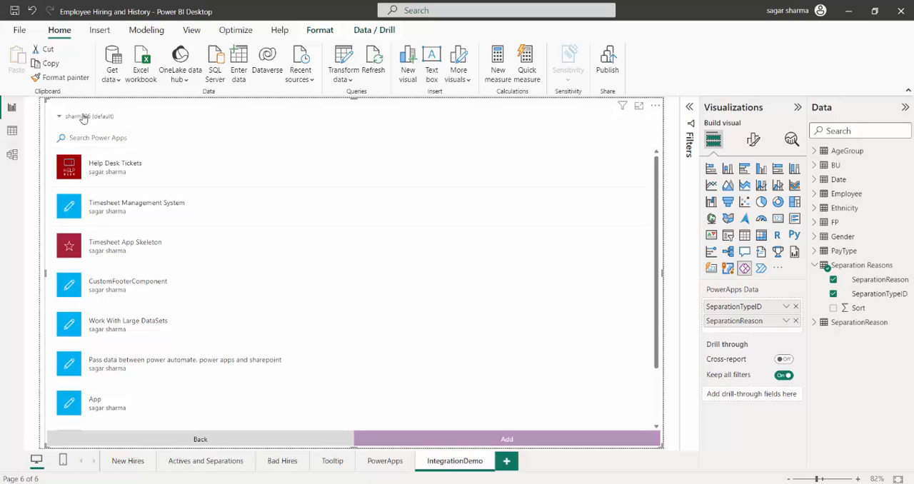
pyautogui.moveTo(169, 173)
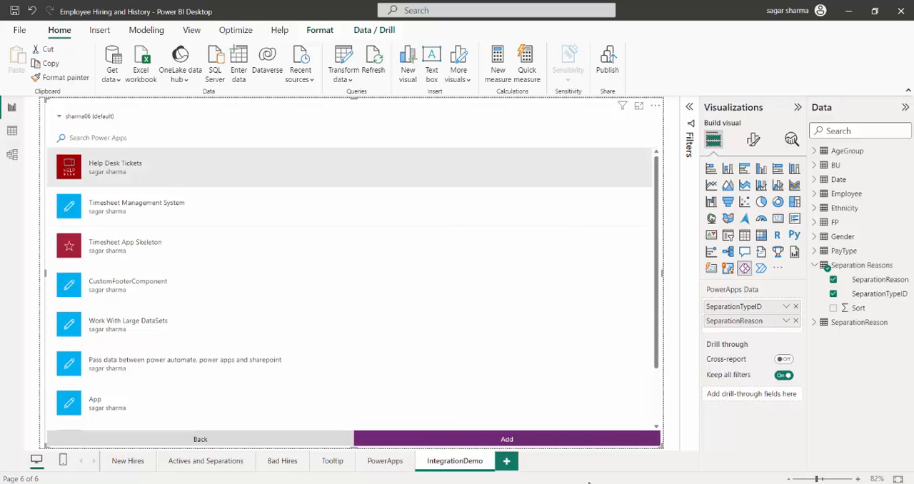
pyautogui.click(505, 440)
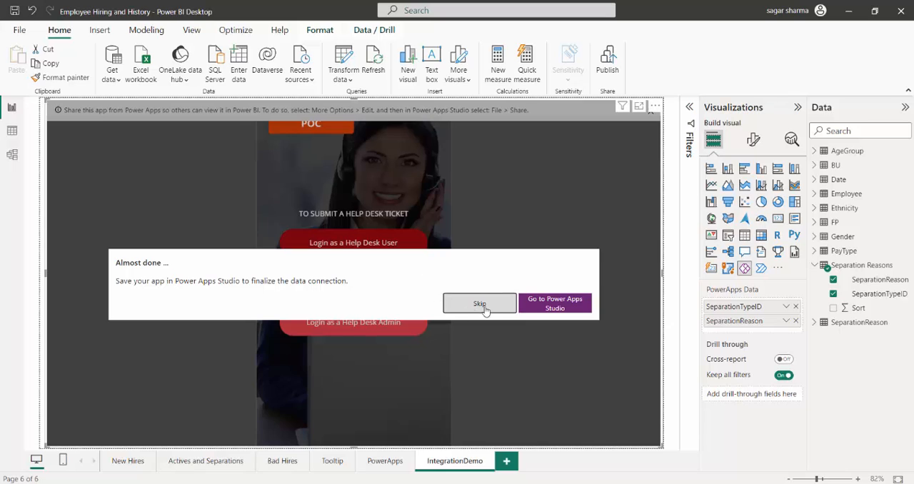
pyautogui.click(479, 303)
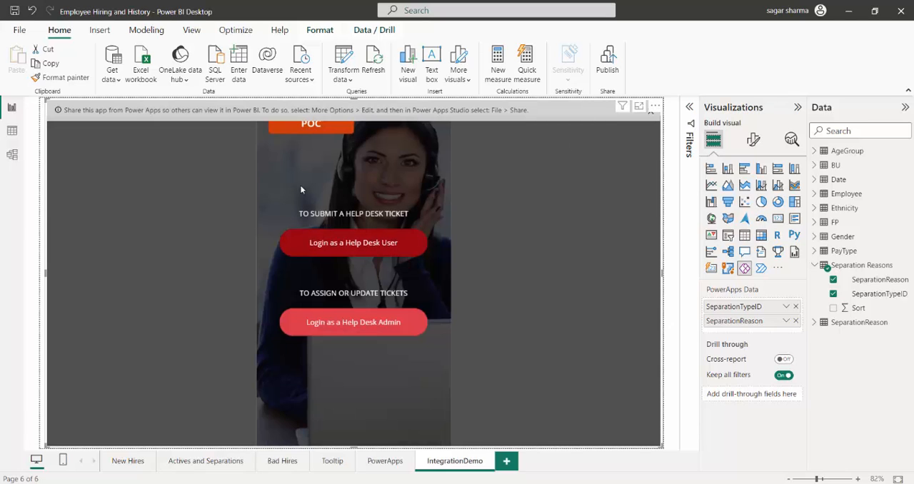
pyautogui.moveTo(525, 408)
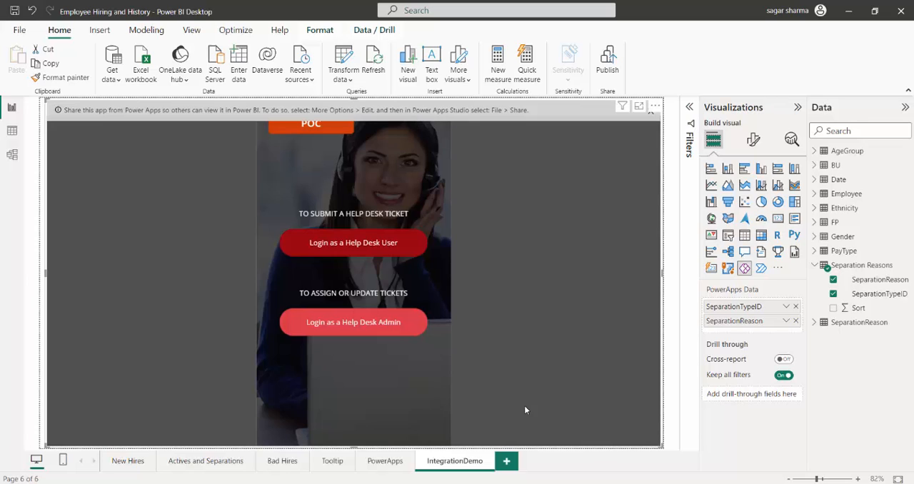
pyautogui.moveTo(540, 425)
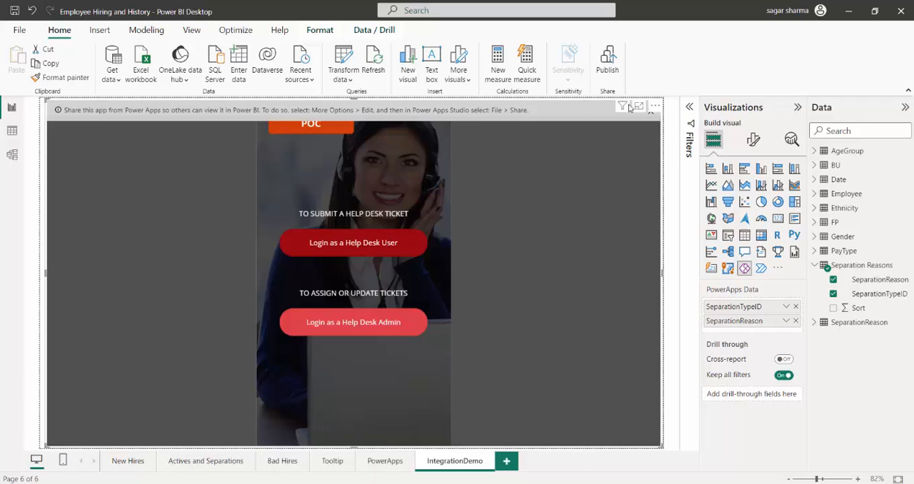
pyautogui.moveTo(607, 60)
pyautogui.write('z')
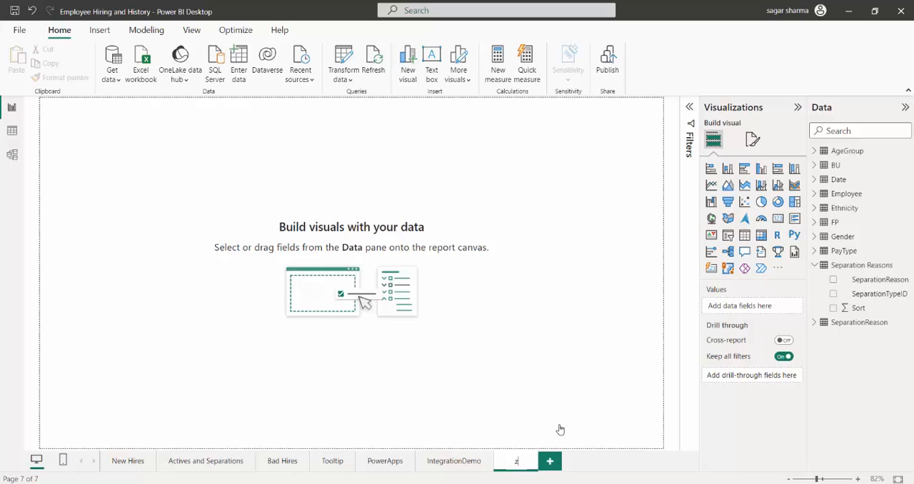
# - Name the new page Integration demo 1 and add a Power Apps visual on SeparationTypeID
pyautogui.write('om')
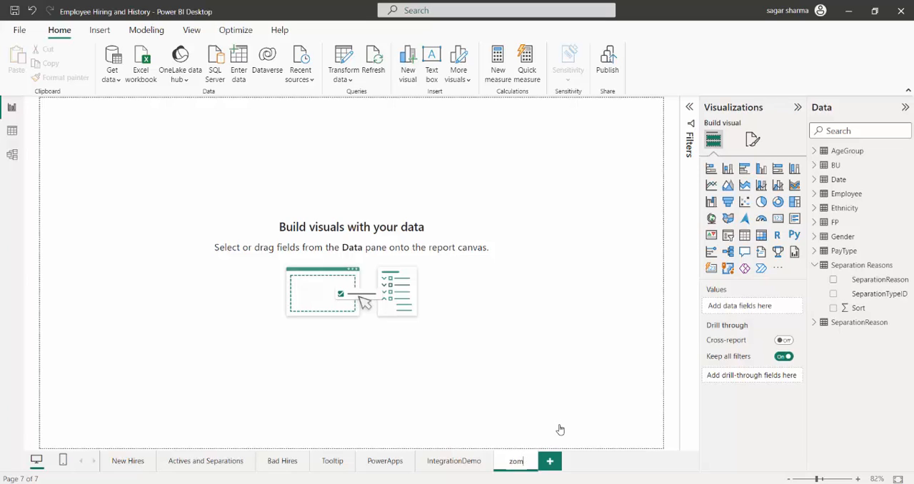
pyautogui.write('Integration demo 1')
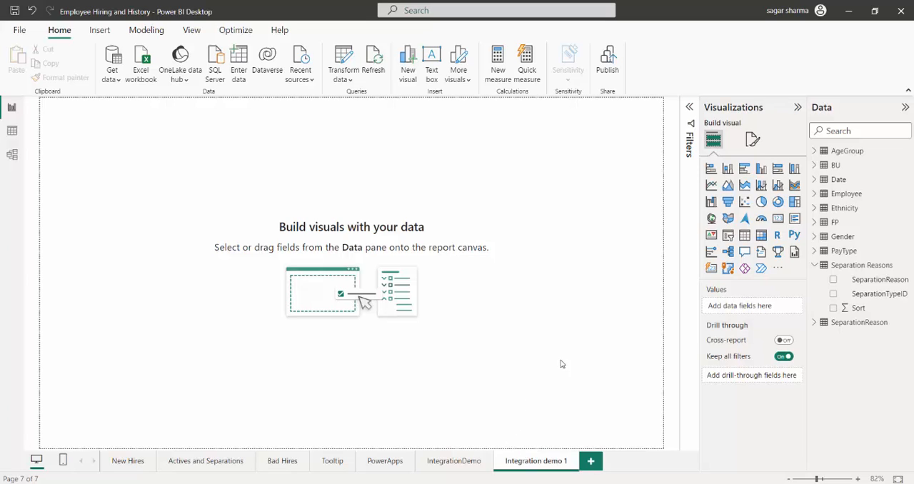
pyautogui.click(745, 268)
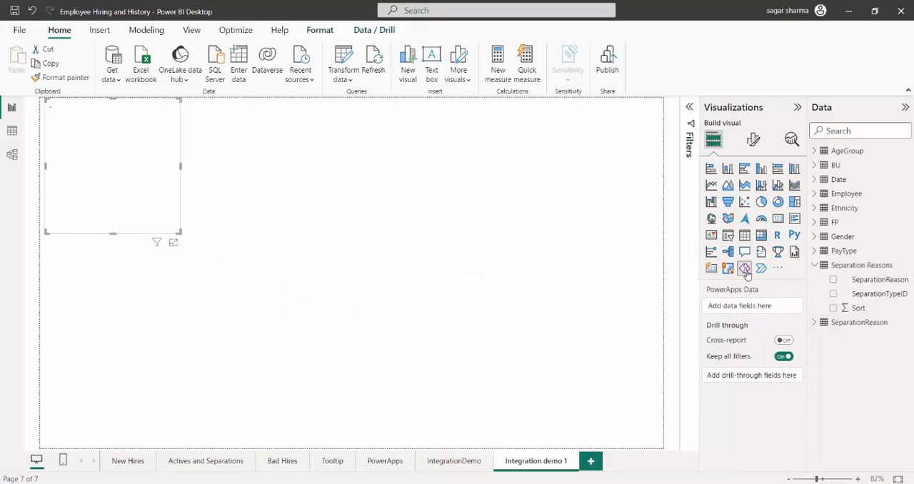
pyautogui.click(745, 268)
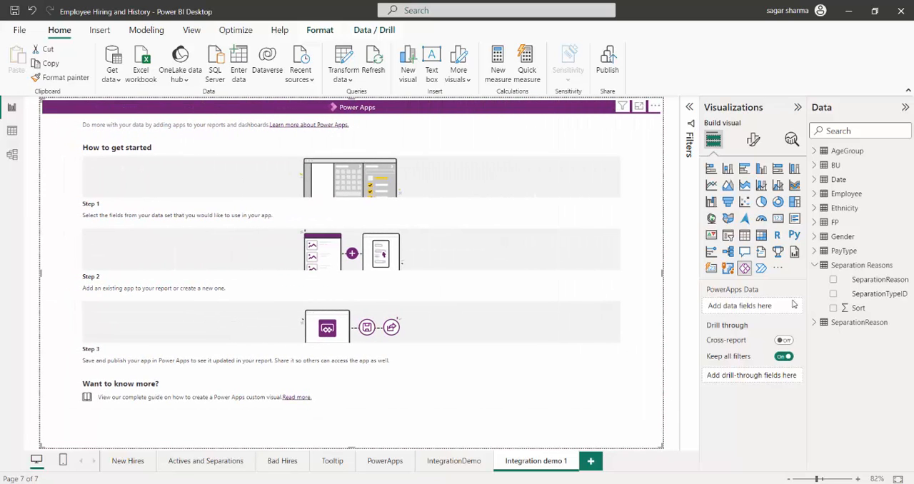
pyautogui.click(880, 294)
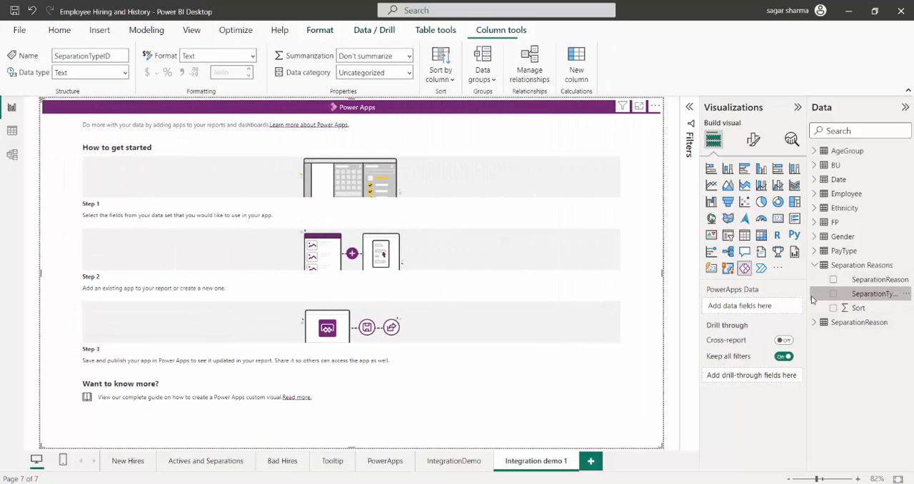
pyautogui.click(832, 294)
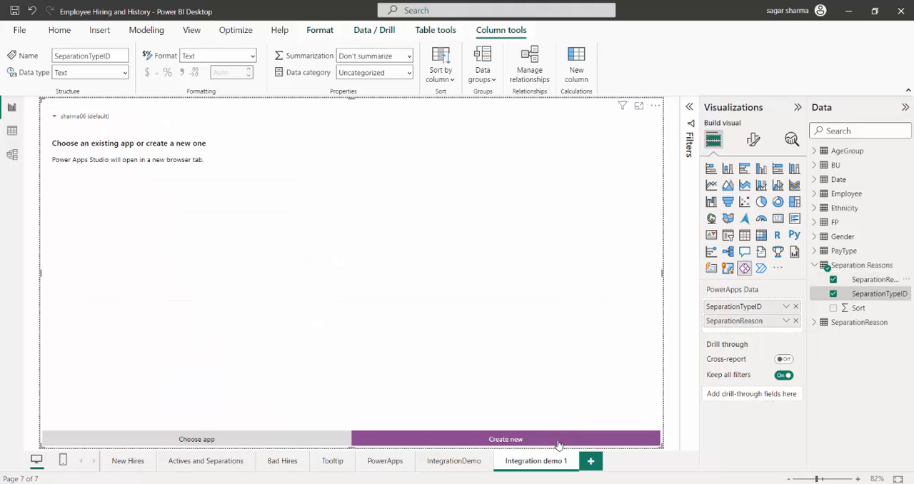
# - Create a new app from the visual and launch it in Power Apps Studio
pyautogui.click(505, 439)
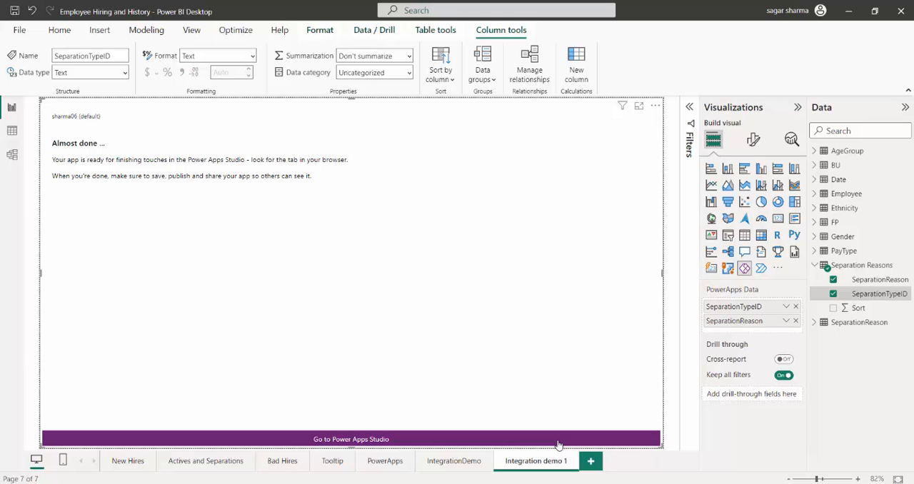
pyautogui.click(351, 438)
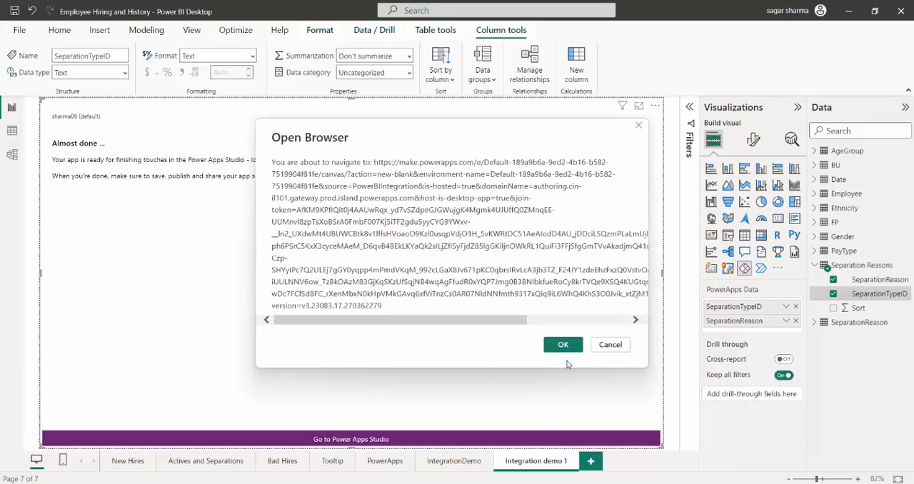
pyautogui.click(562, 344)
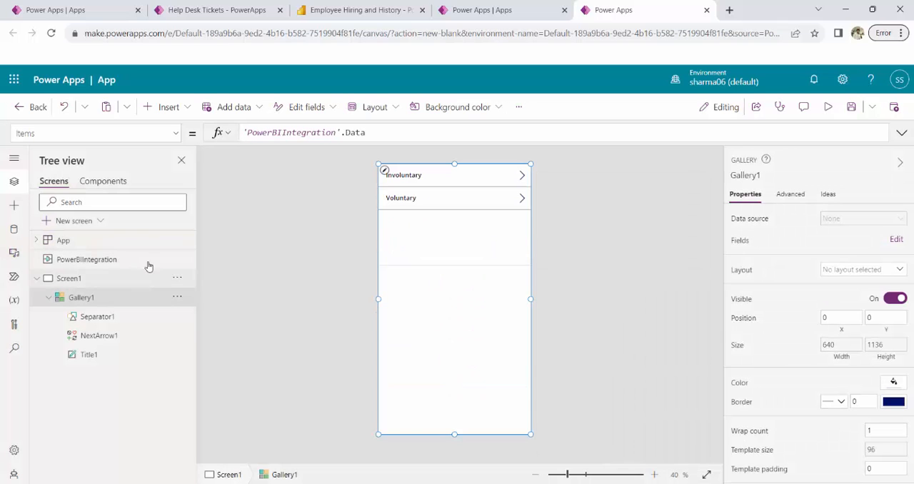
pyautogui.moveTo(264, 237)
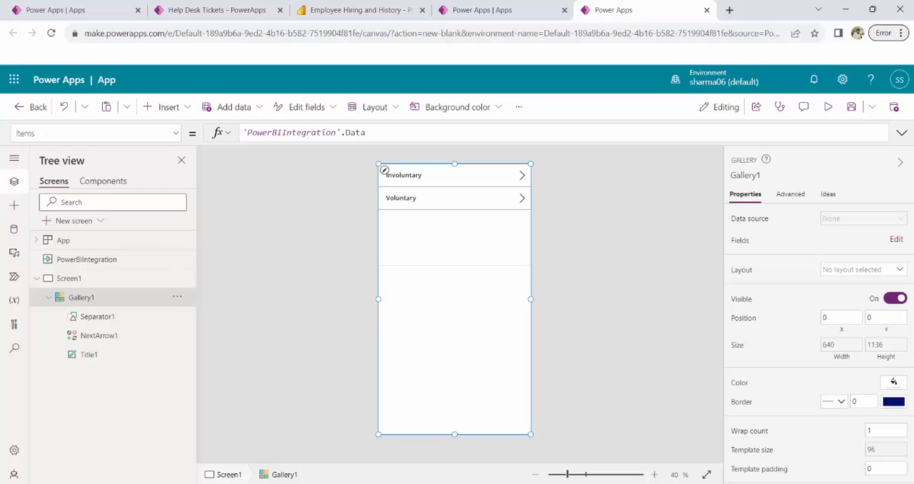
pyautogui.moveTo(371, 345)
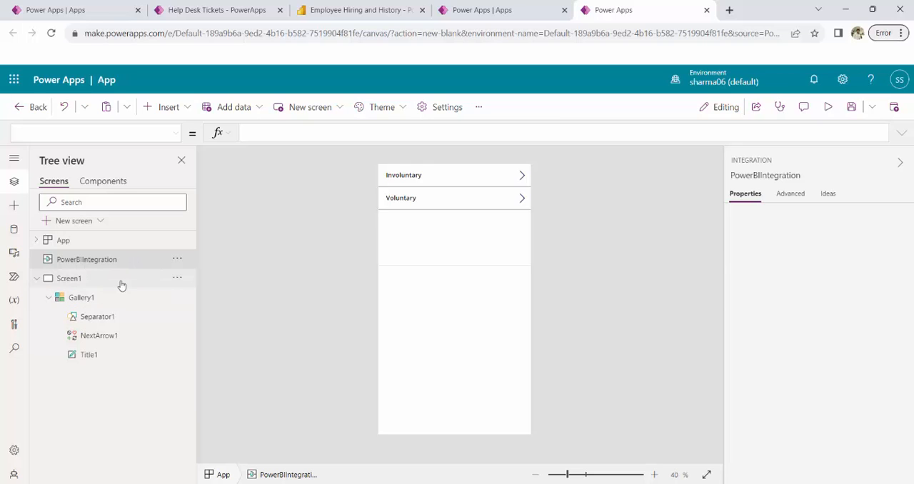
# - Bind the gallery to PowerBIIntegration data and its title label to ThisItem.SeparationReason
pyautogui.click(80, 297)
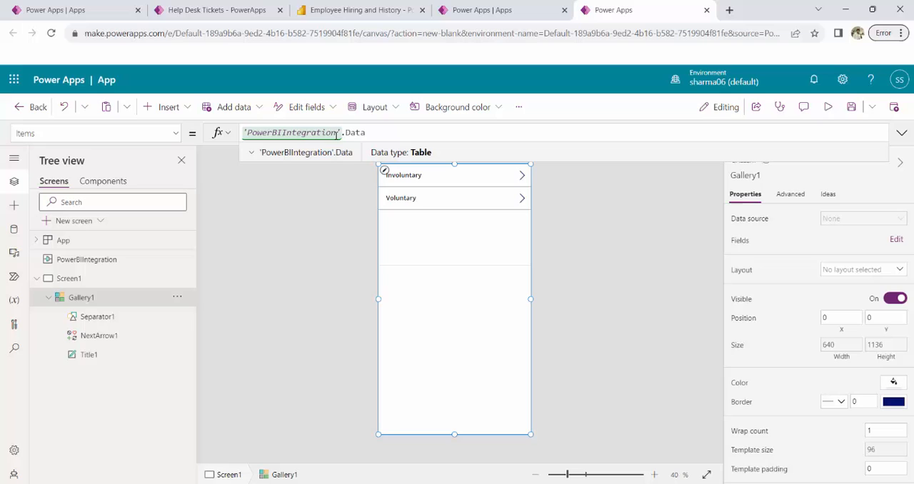
pyautogui.click(86, 260)
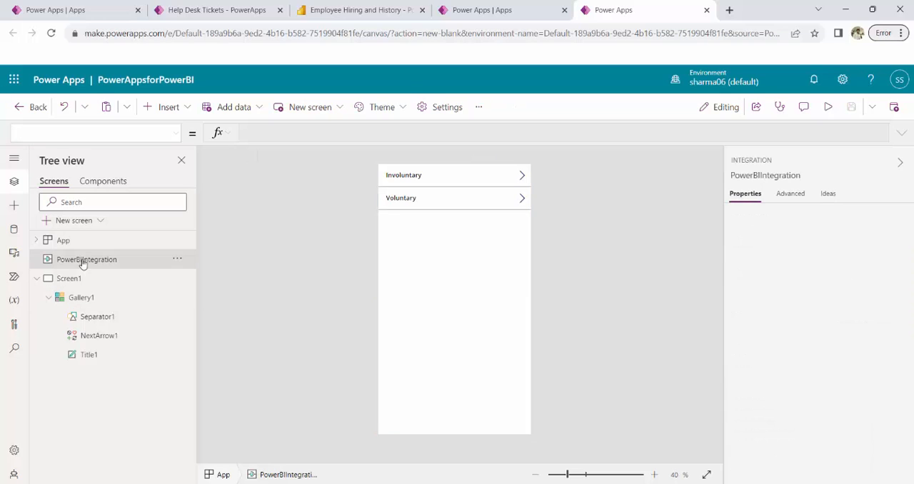
pyautogui.moveTo(87, 240)
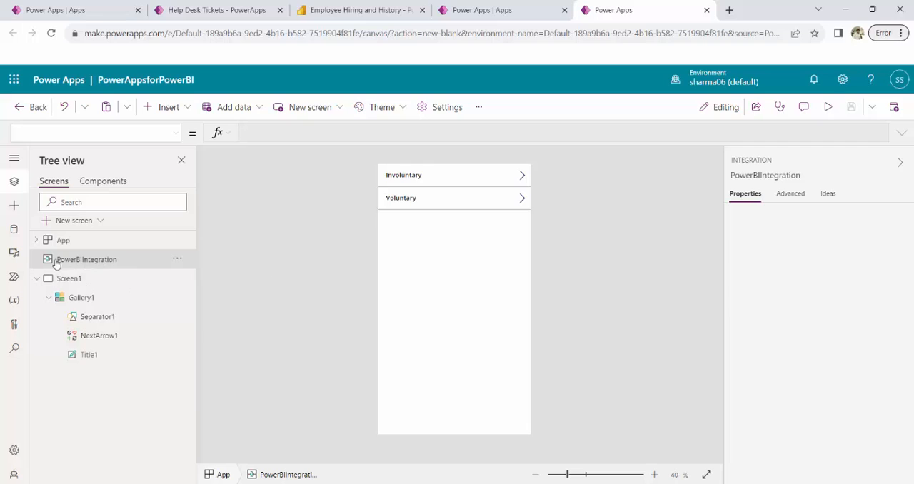
pyautogui.click(82, 297)
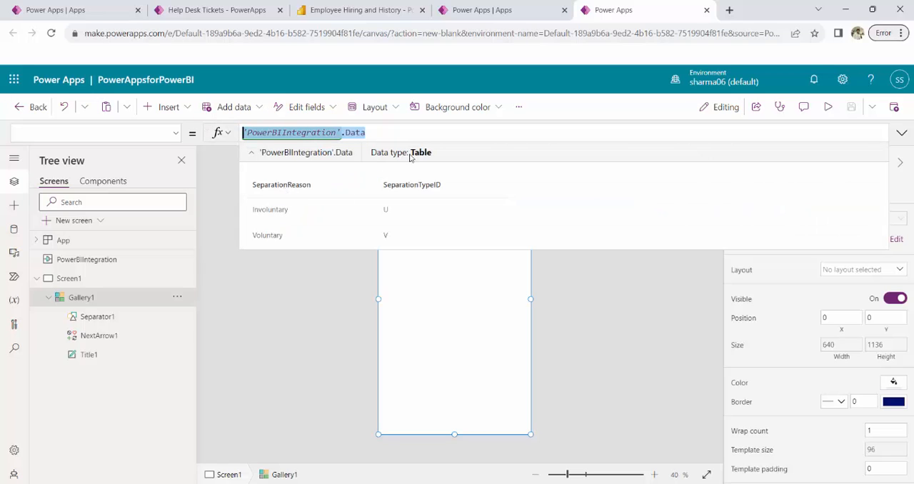
pyautogui.moveTo(428, 234)
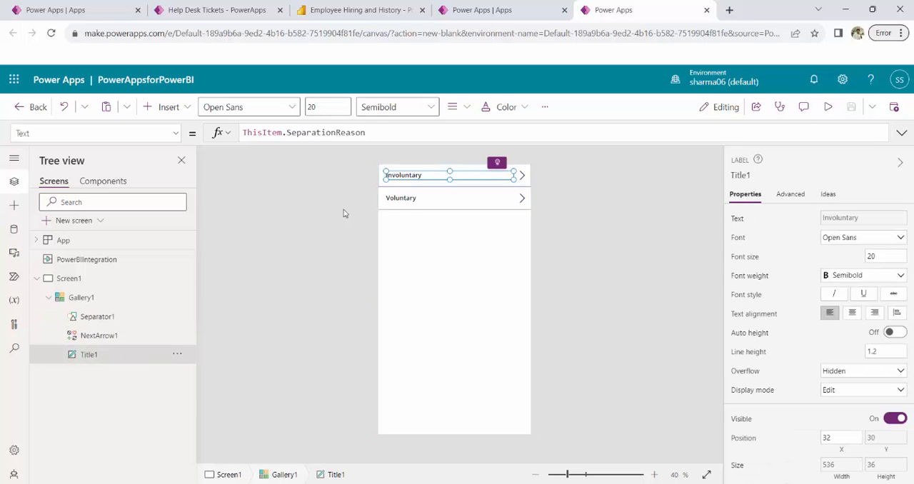
pyautogui.click(383, 131)
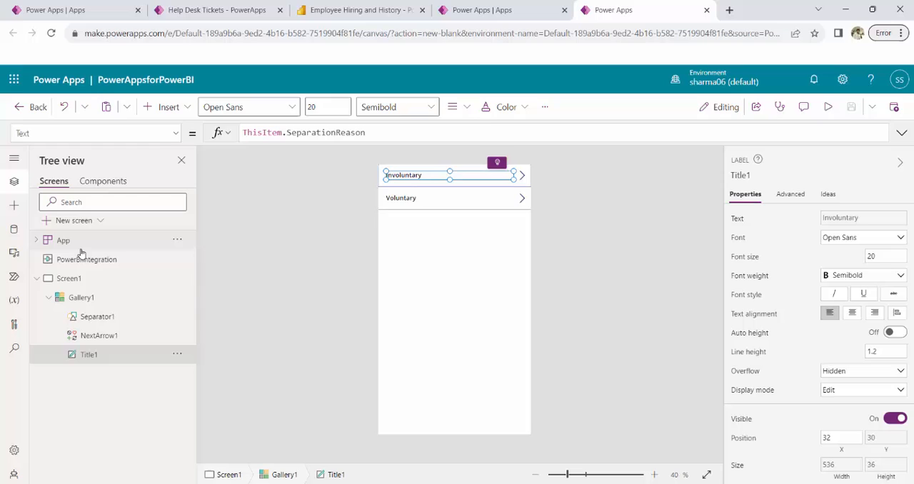
pyautogui.moveTo(86, 260)
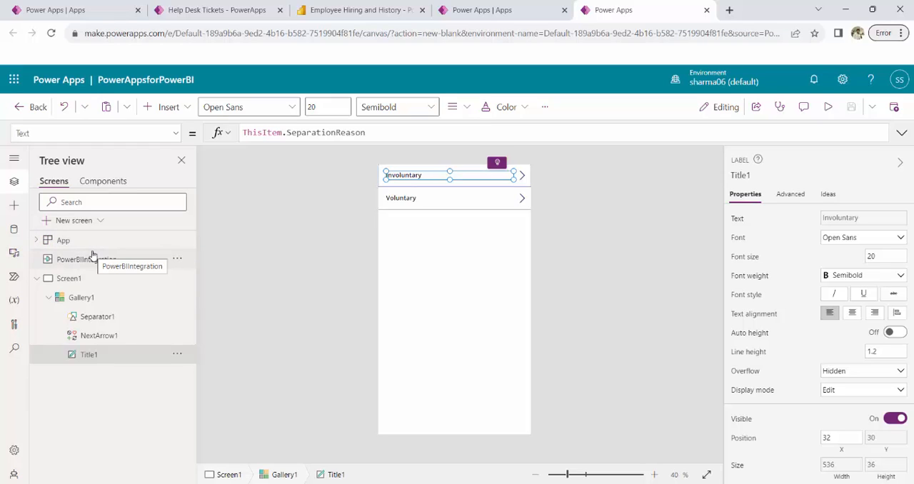
pyautogui.moveTo(131, 265)
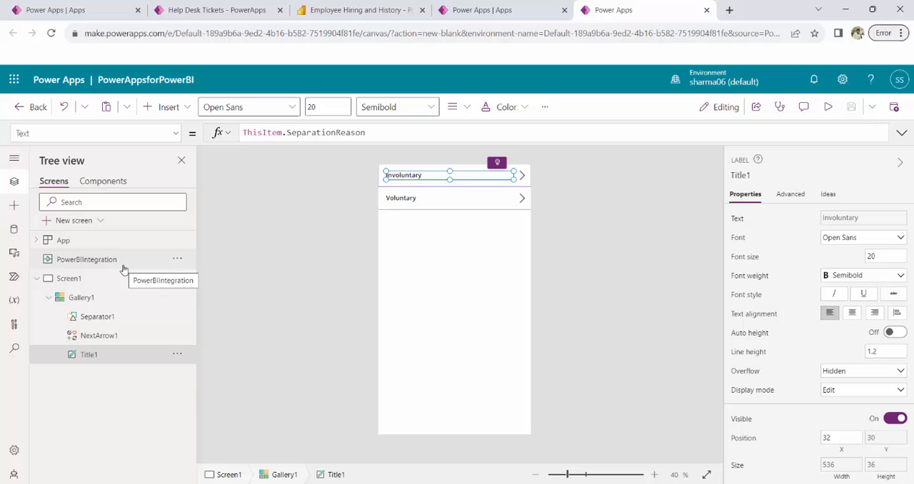
pyautogui.moveTo(164, 412)
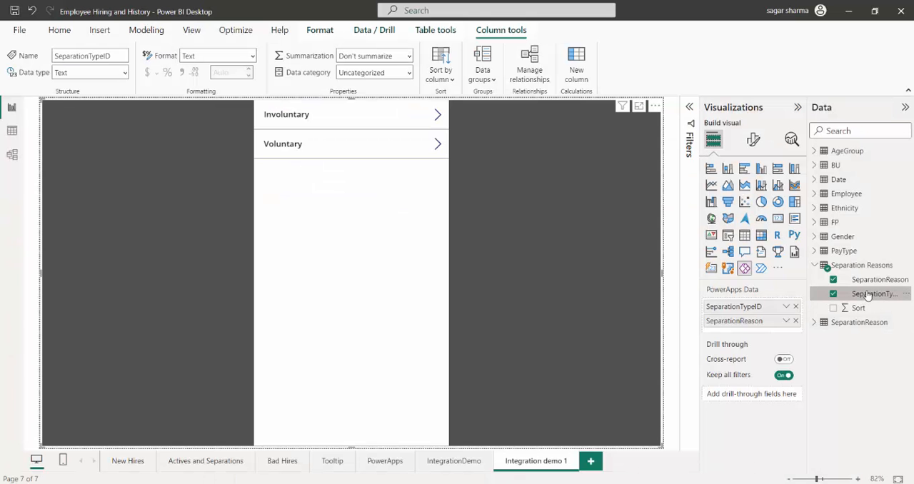
pyautogui.moveTo(872, 294)
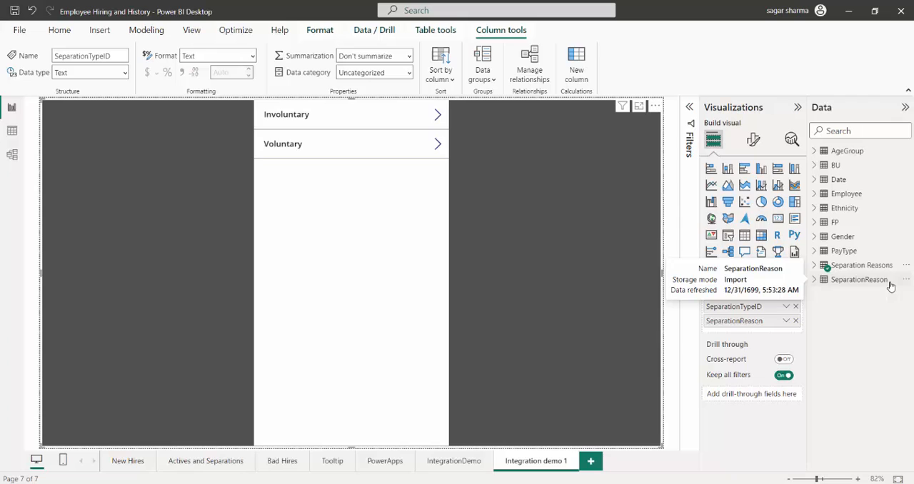
# - Start publishing the report from the Home ribbon, raising the save-changes prompt
pyautogui.click(60, 30)
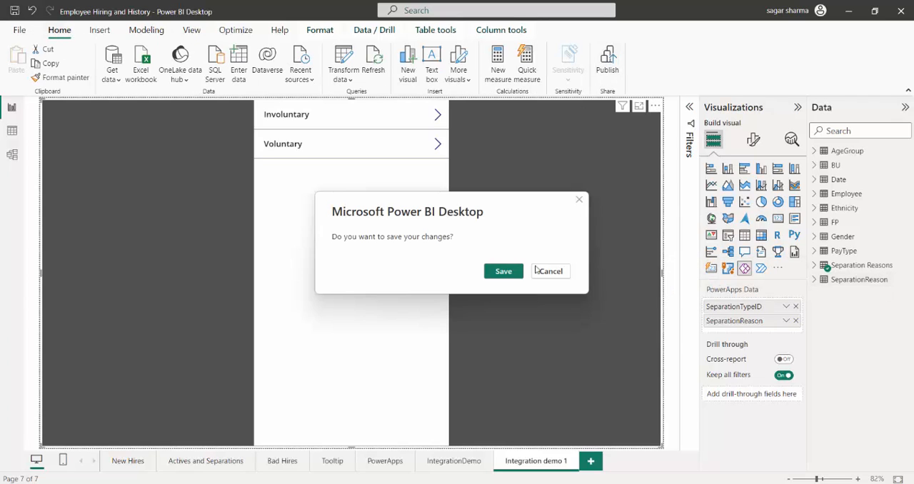
# - Save, publish to My workspace replacing the existing dataset, and dismiss the success message
pyautogui.click(502, 271)
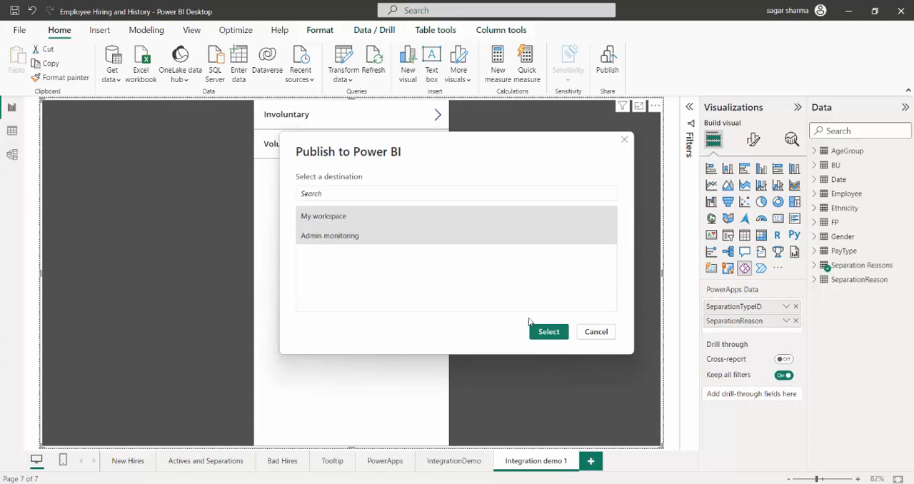
pyautogui.click(548, 331)
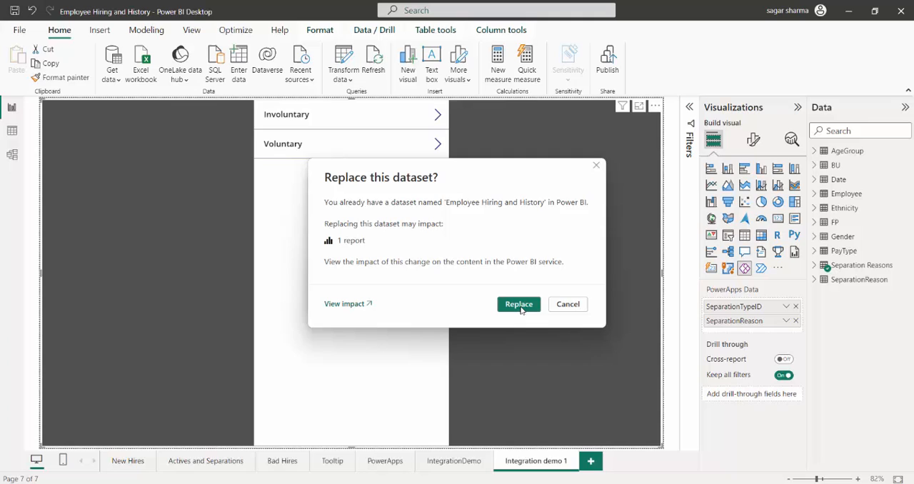
pyautogui.click(518, 302)
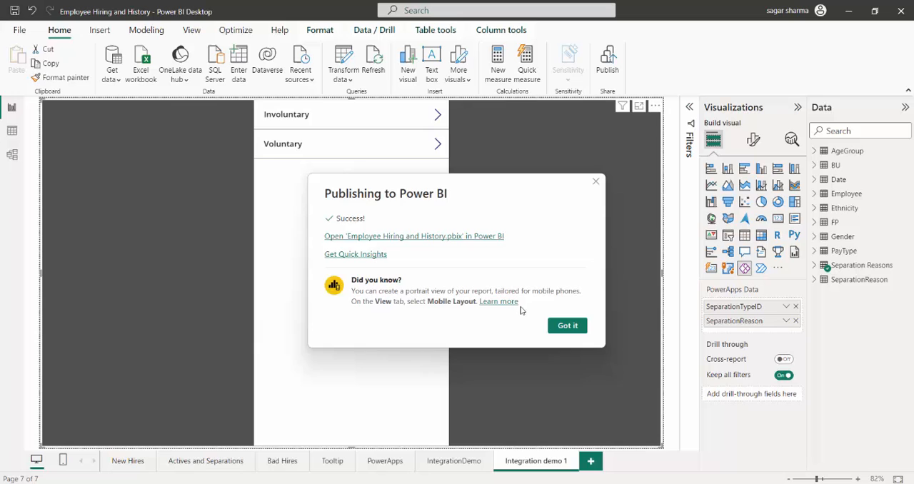
pyautogui.click(566, 325)
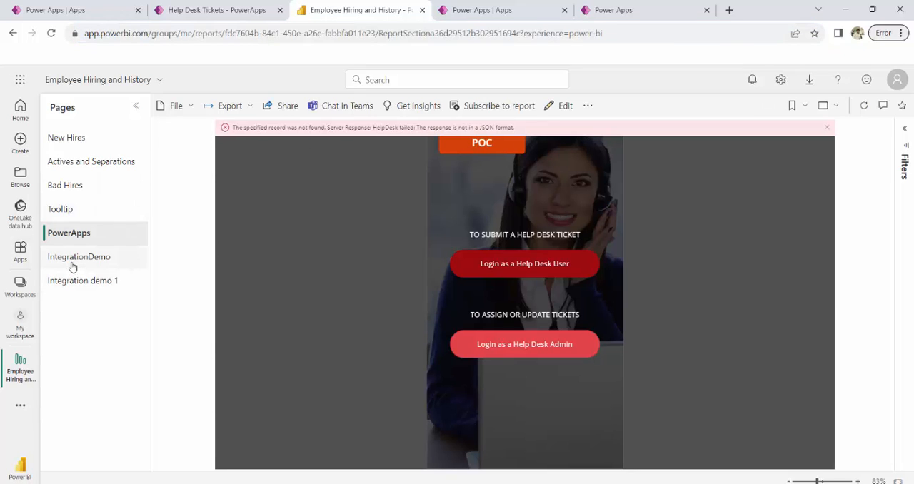
# - View the IntegrationDemo page, dismiss the error banner and log in as Help Desk User
pyautogui.click(78, 256)
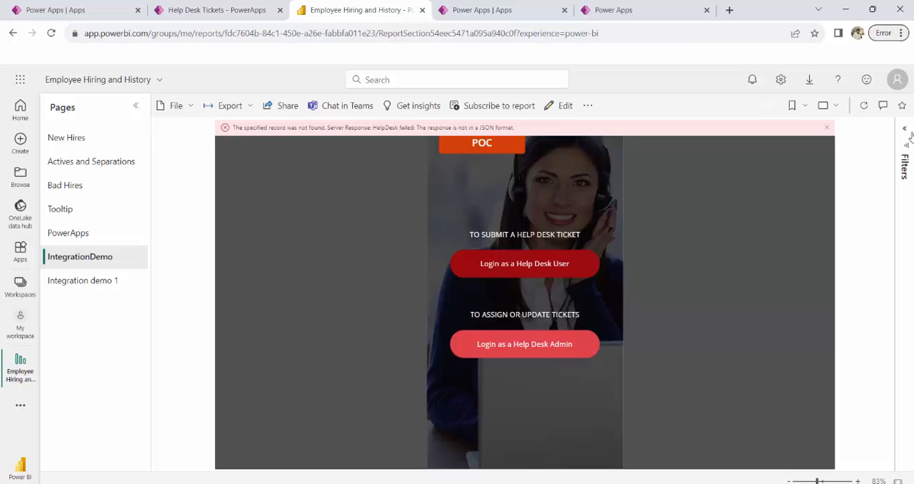
pyautogui.click(826, 128)
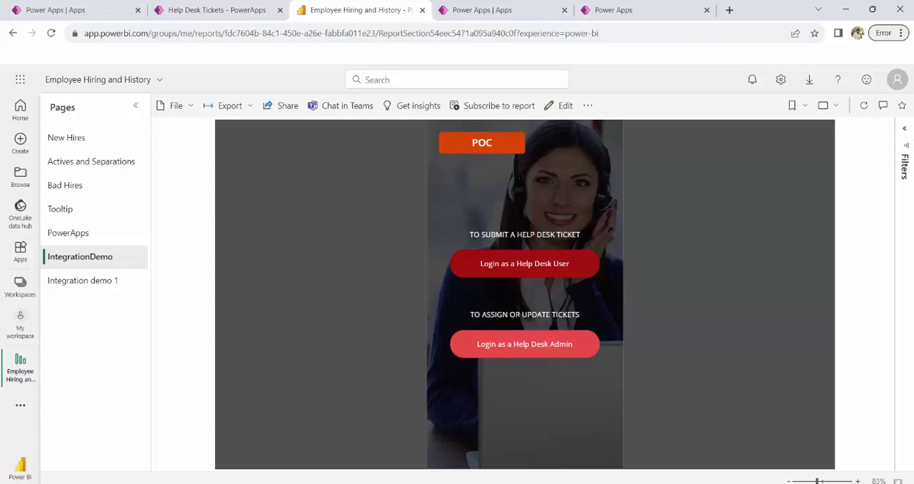
pyautogui.click(523, 263)
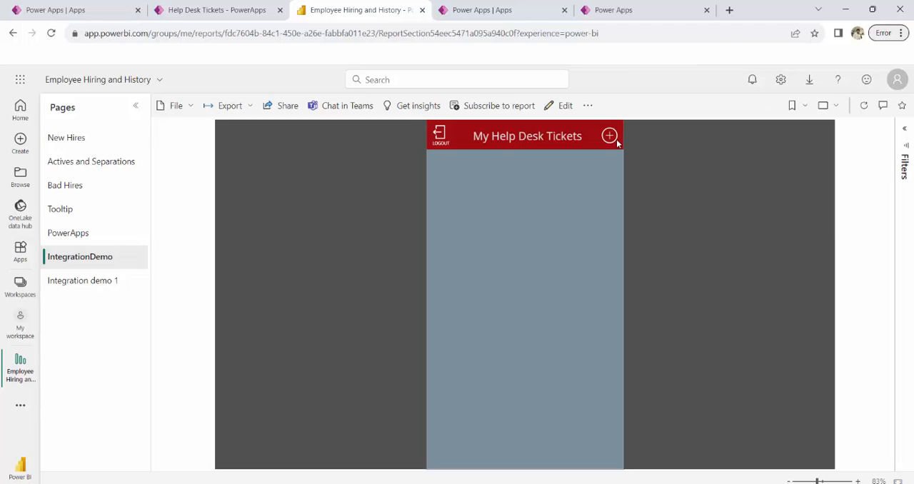
pyautogui.moveTo(108, 280)
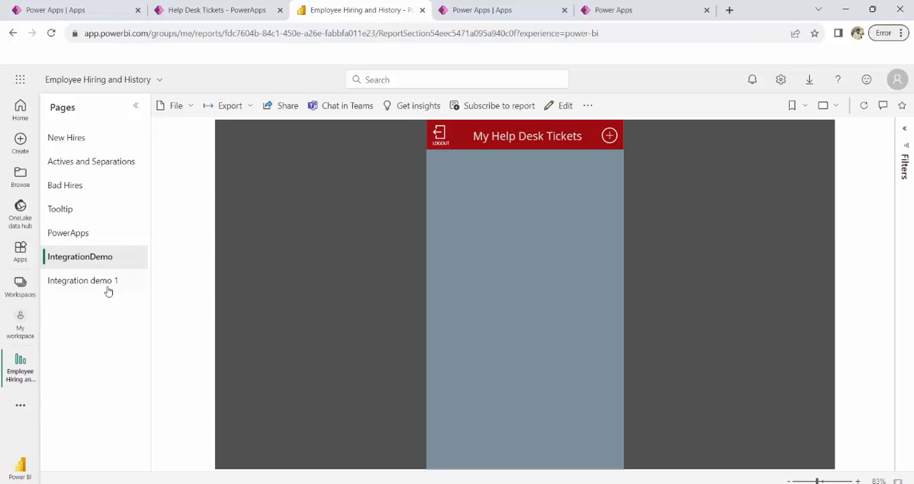
# - Switch between the Integration demo 1 and IntegrationDemo pages to confirm both Power Apps visuals load
pyautogui.click(83, 280)
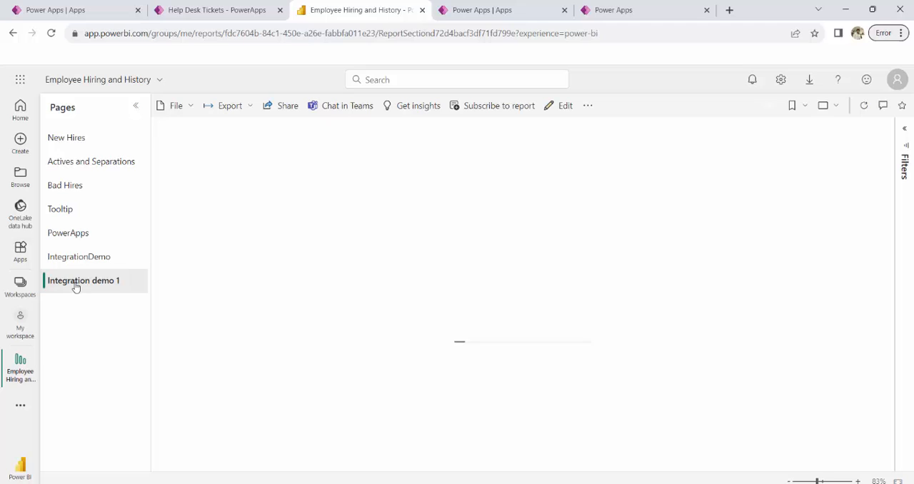
pyautogui.click(83, 279)
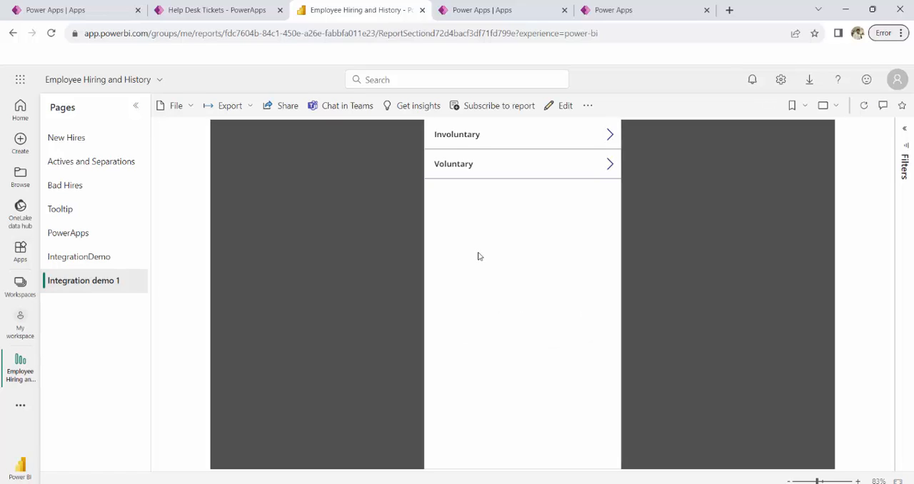
pyautogui.moveTo(599, 133)
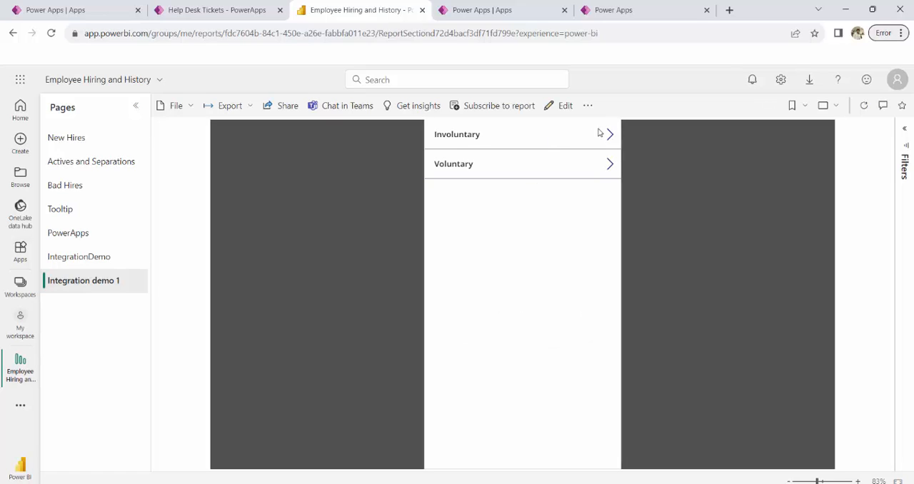
pyautogui.click(80, 256)
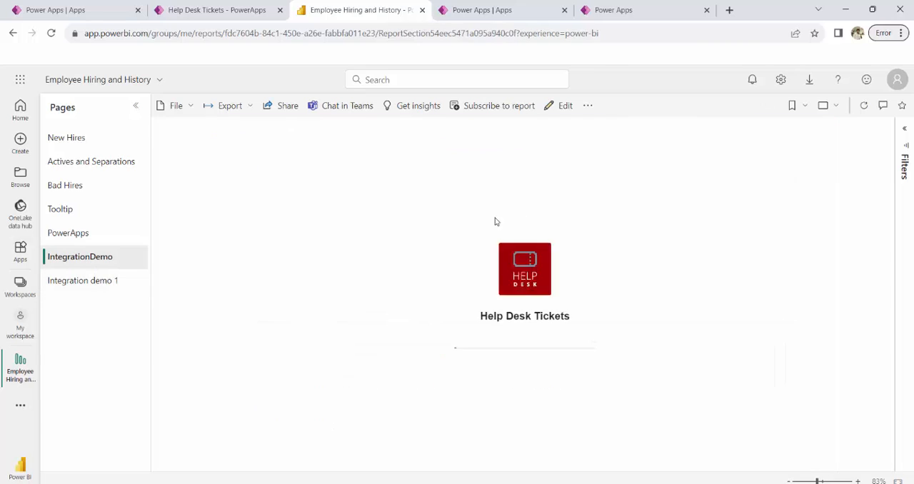
pyautogui.click(83, 280)
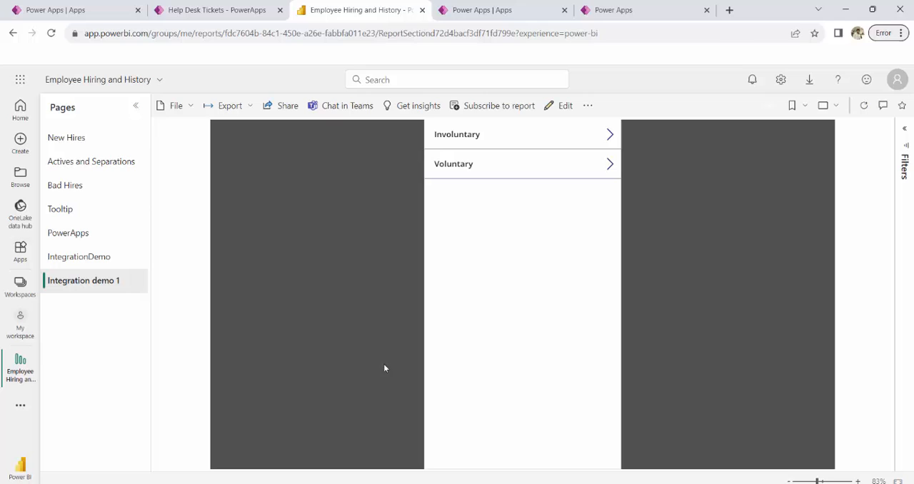
pyautogui.moveTo(372, 125)
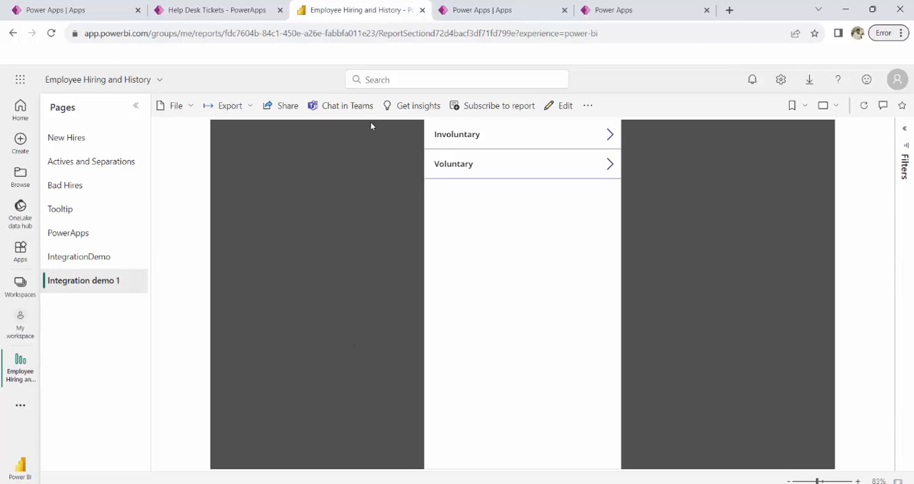